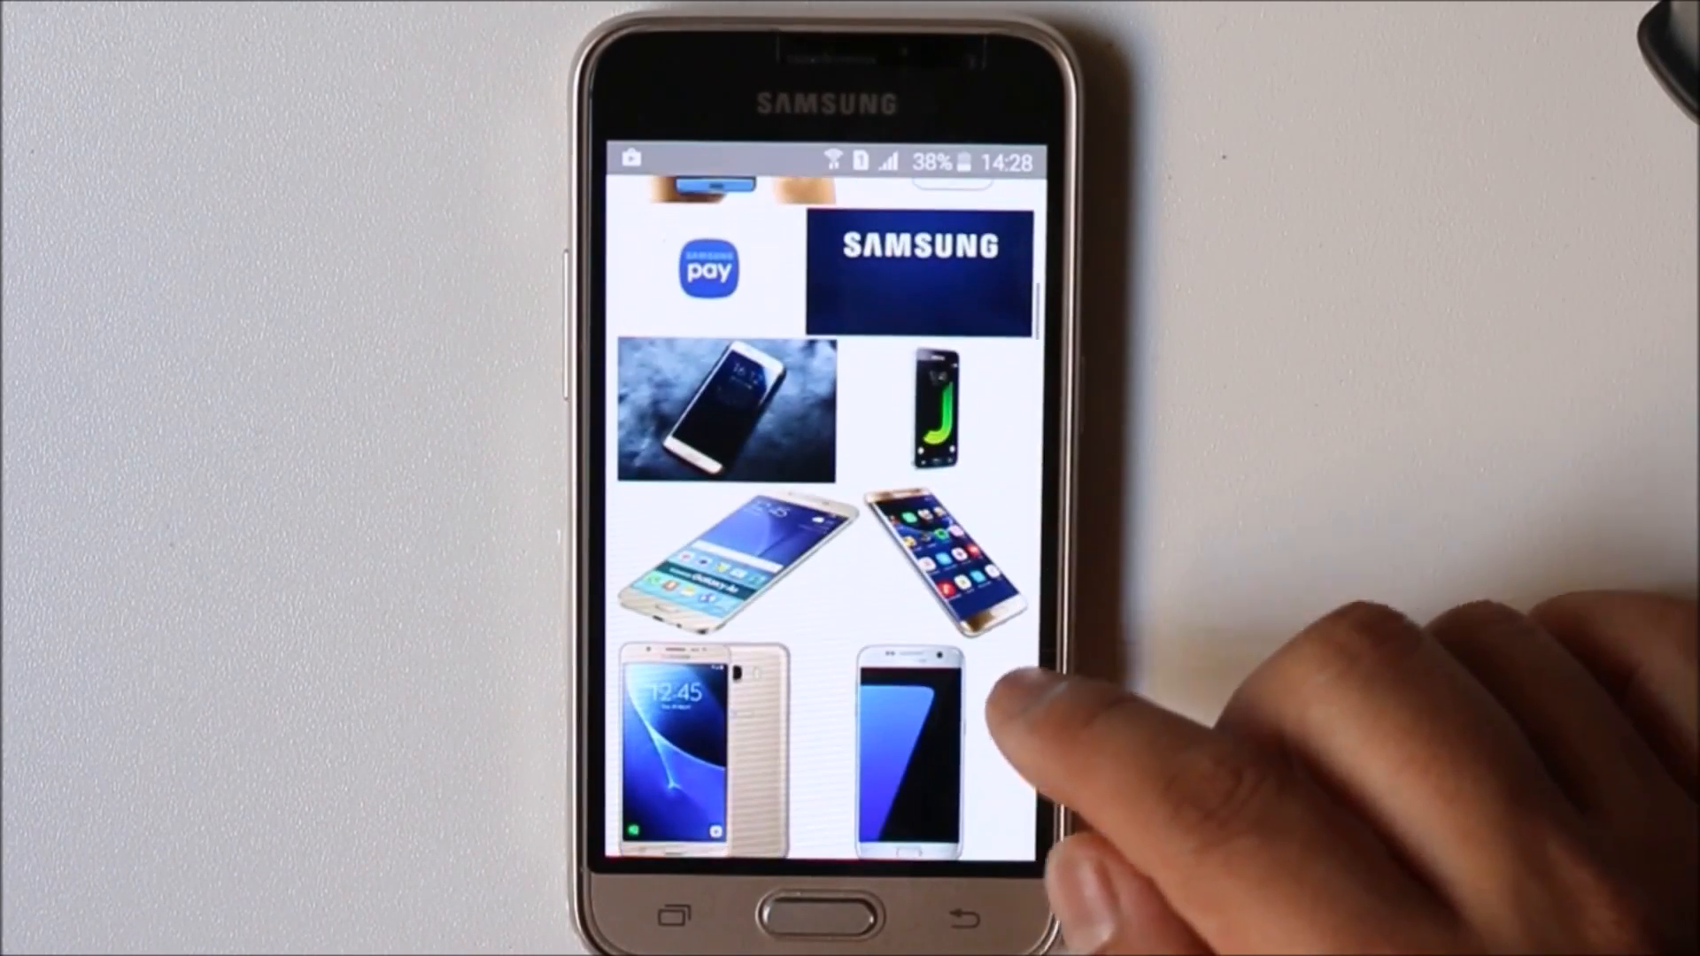
- Load forum.xda-developers.com by typing 'fo' and picking the address bar suggestion
scroll(down, 3)
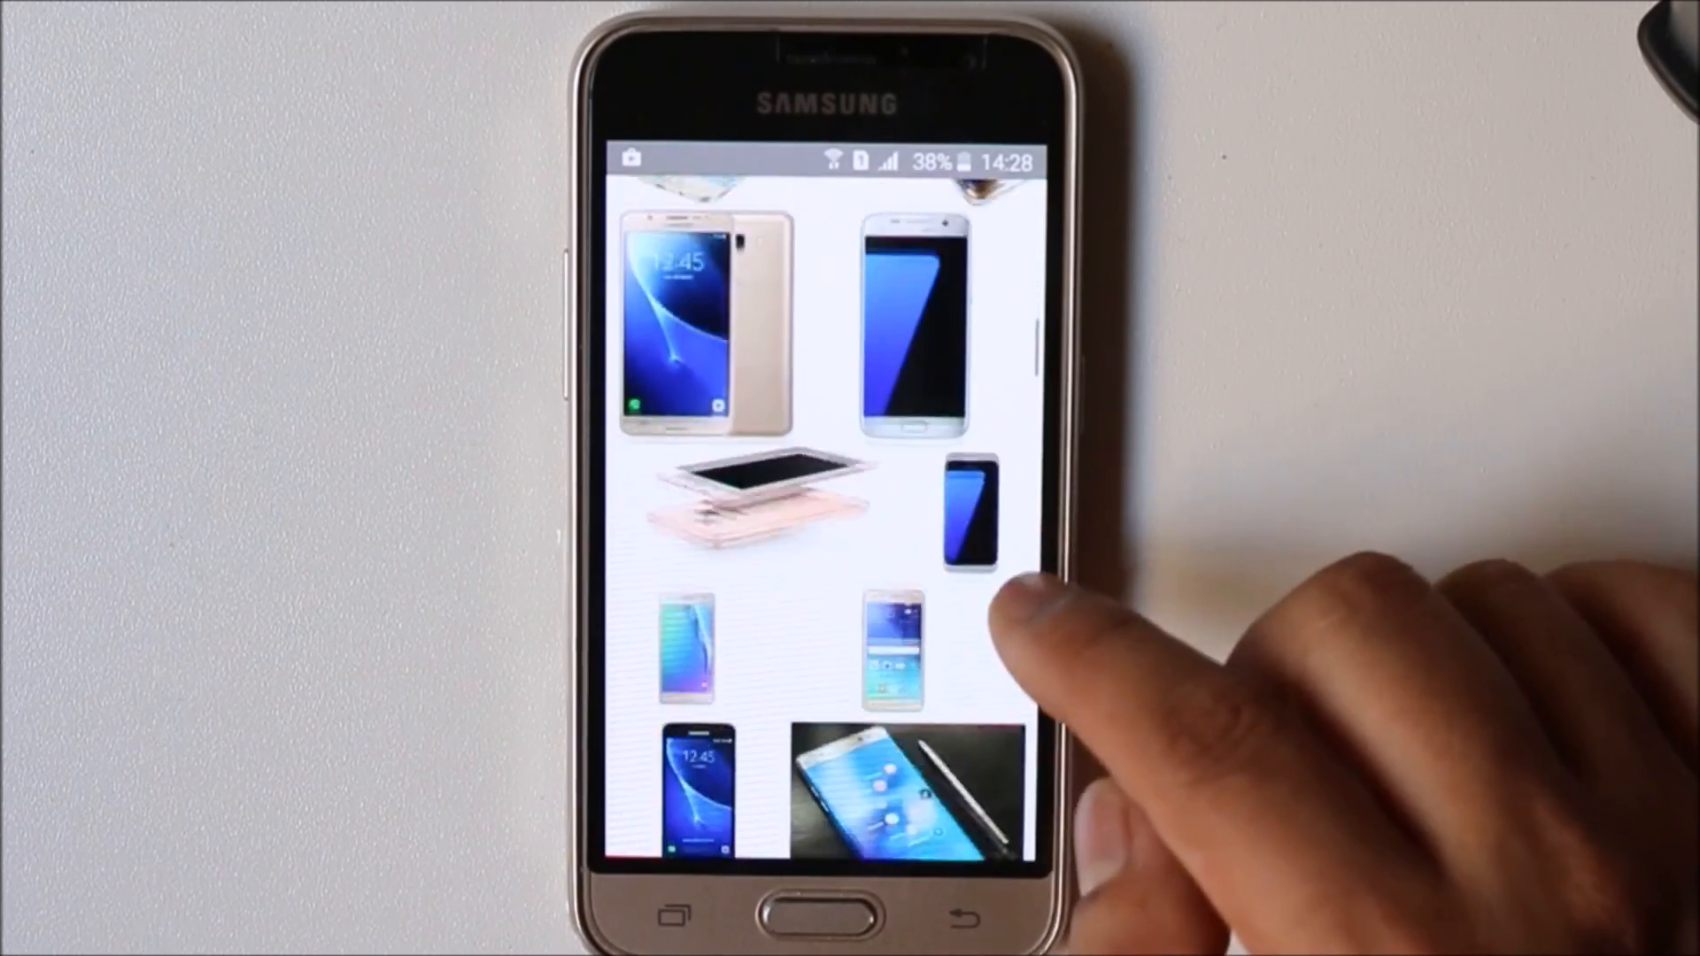
scroll(down, 3)
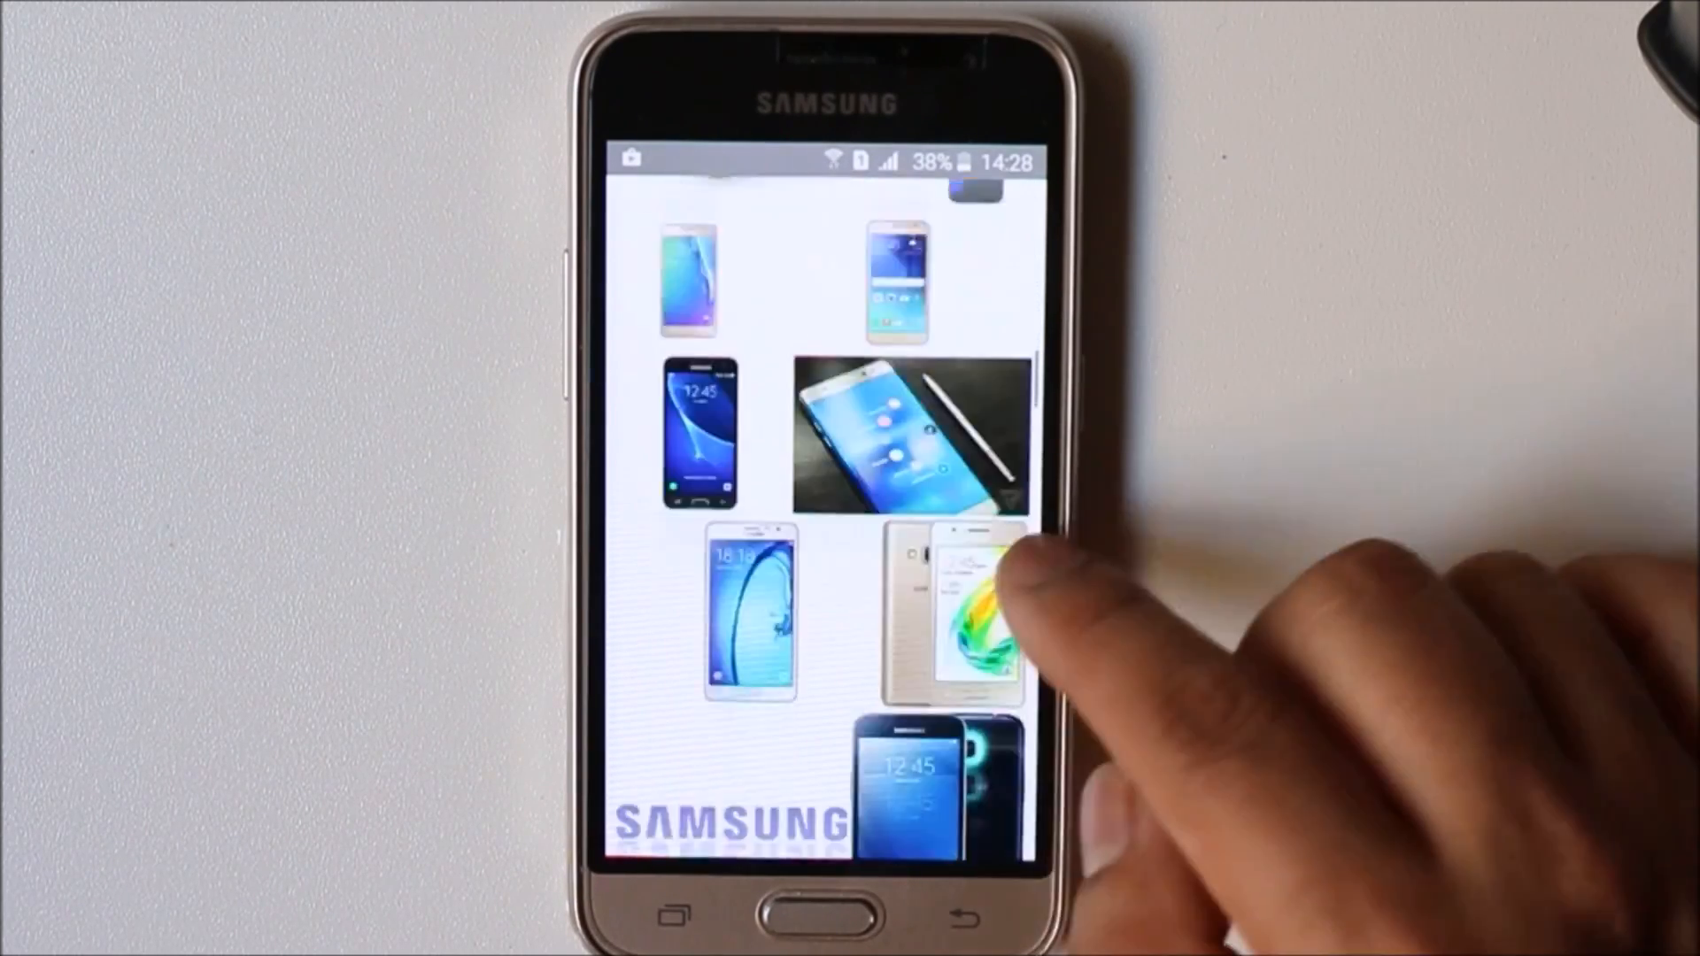
scroll(down, 3)
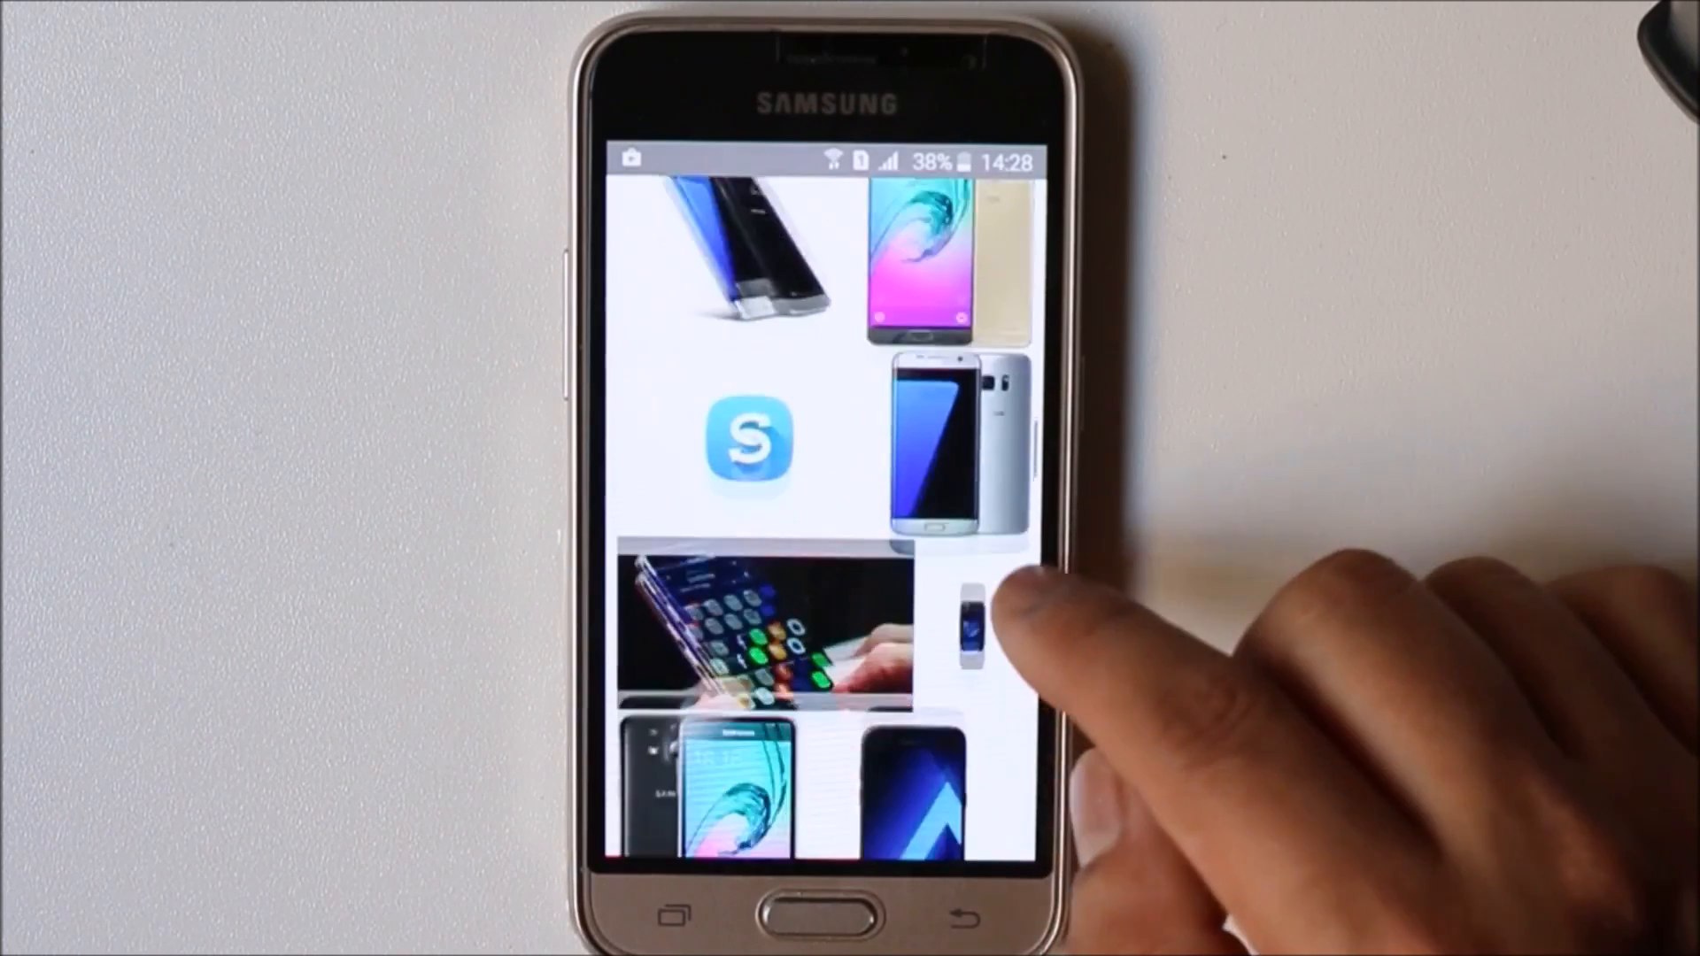
scroll(down, 3)
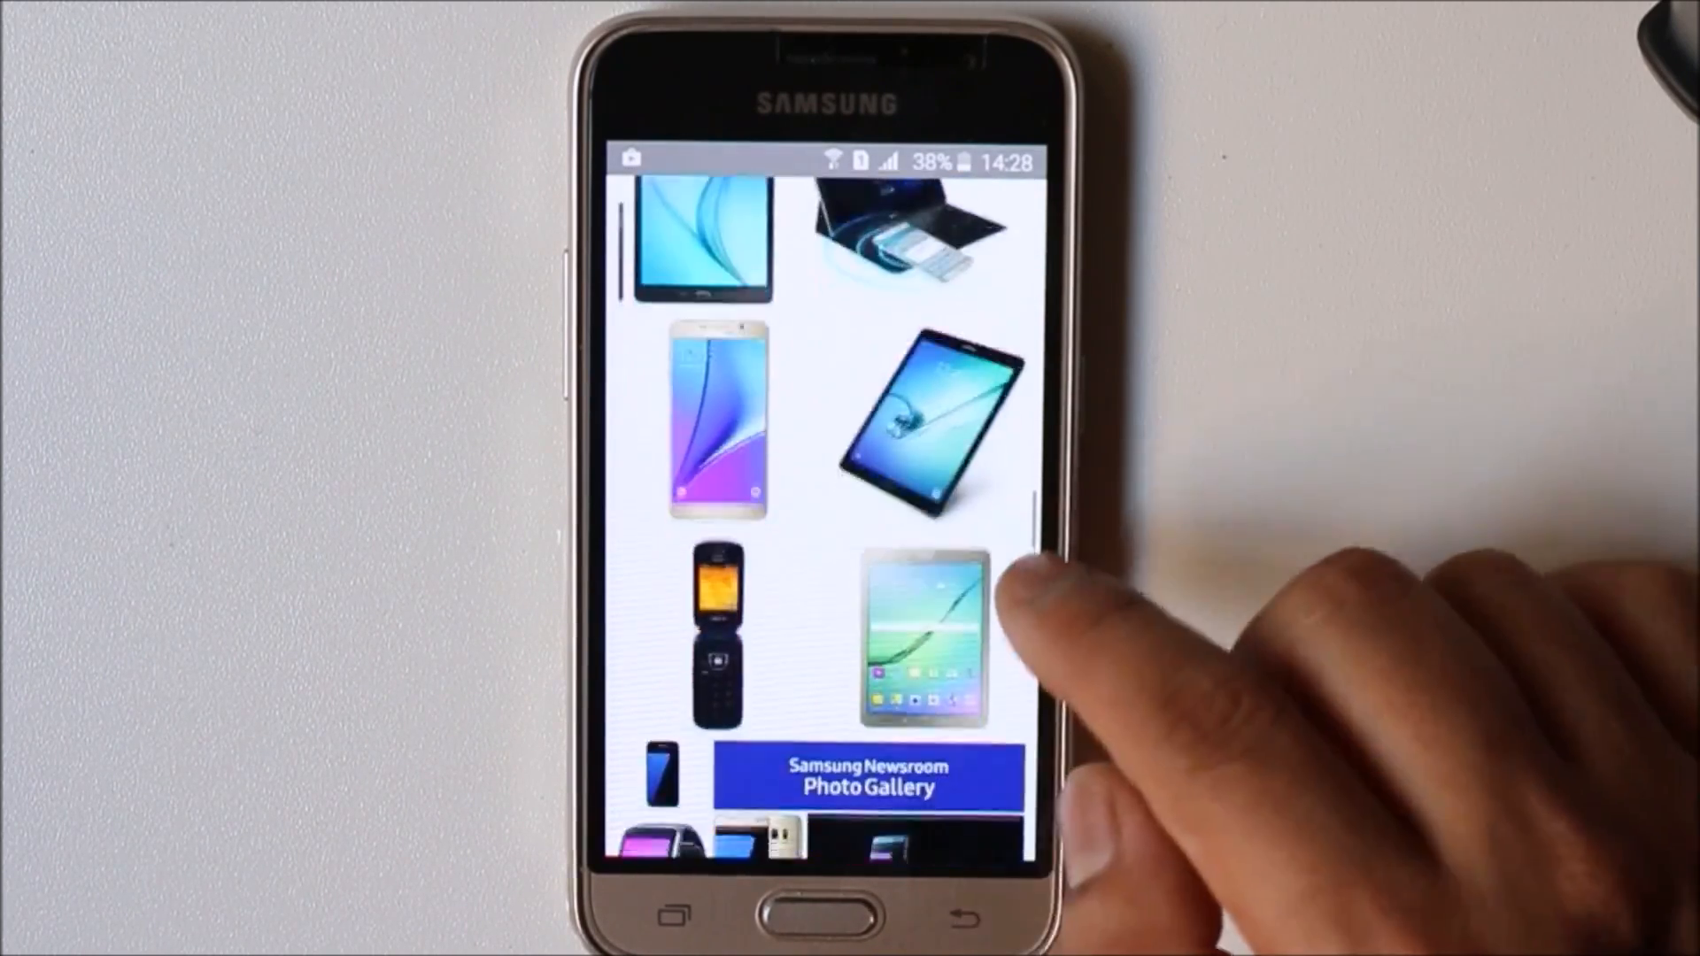
scroll(down, 3)
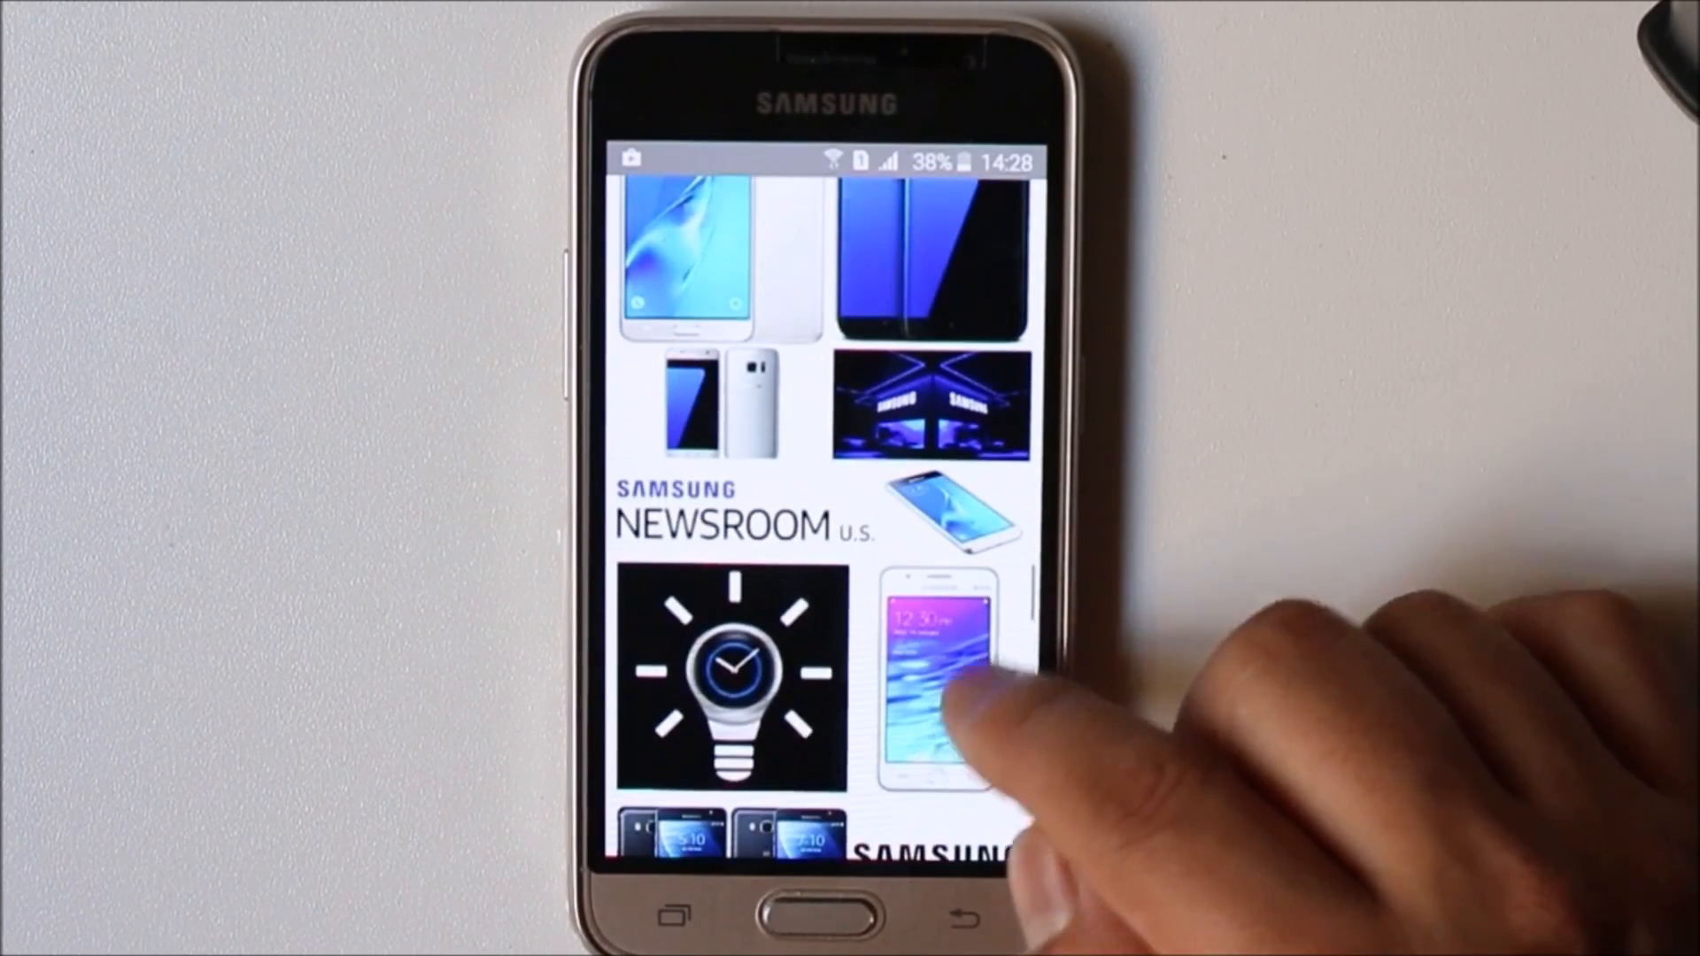
scroll(down, 3)
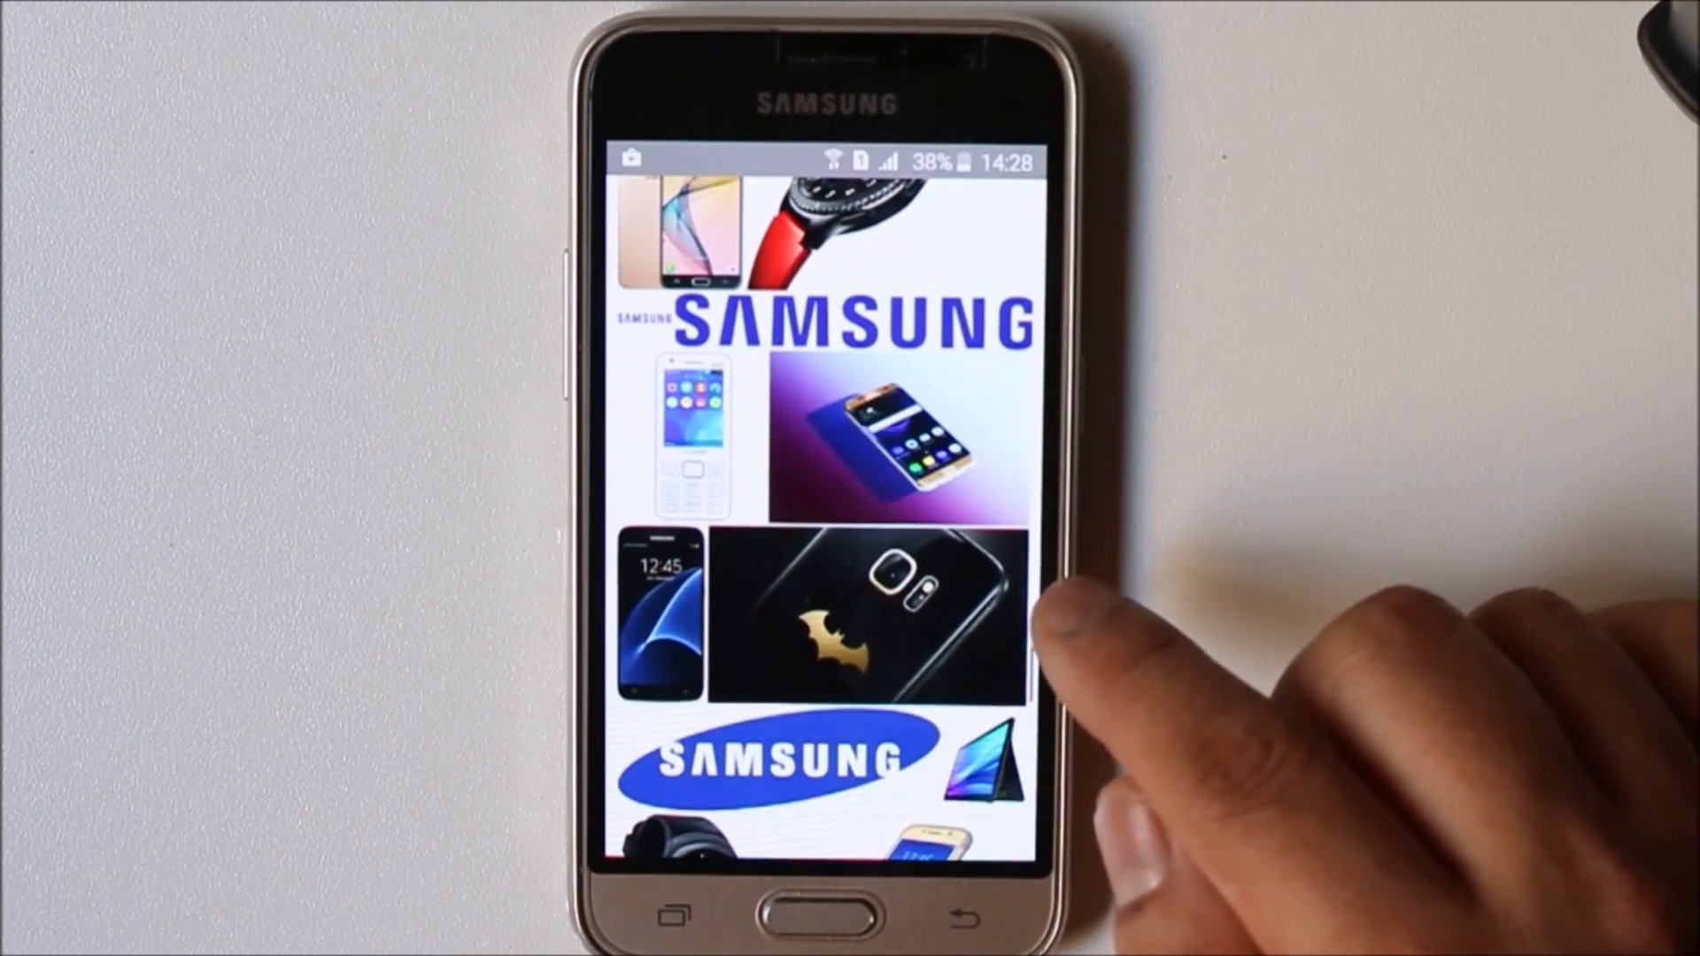
scroll(down, 3)
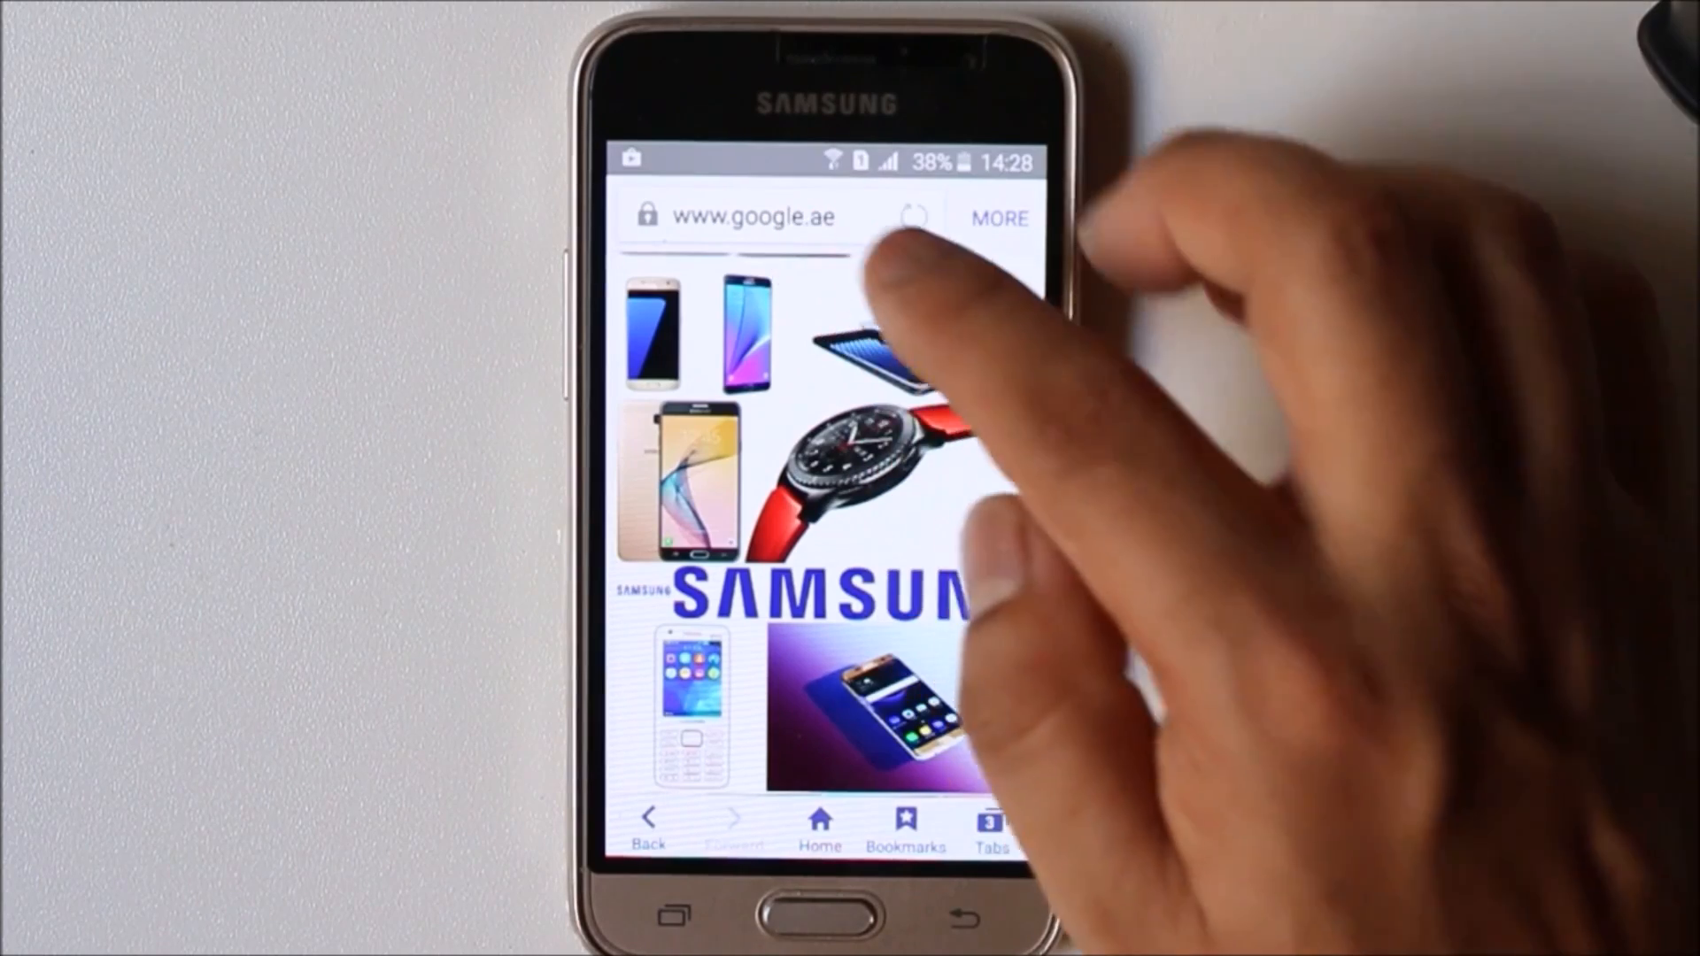
click(751, 216)
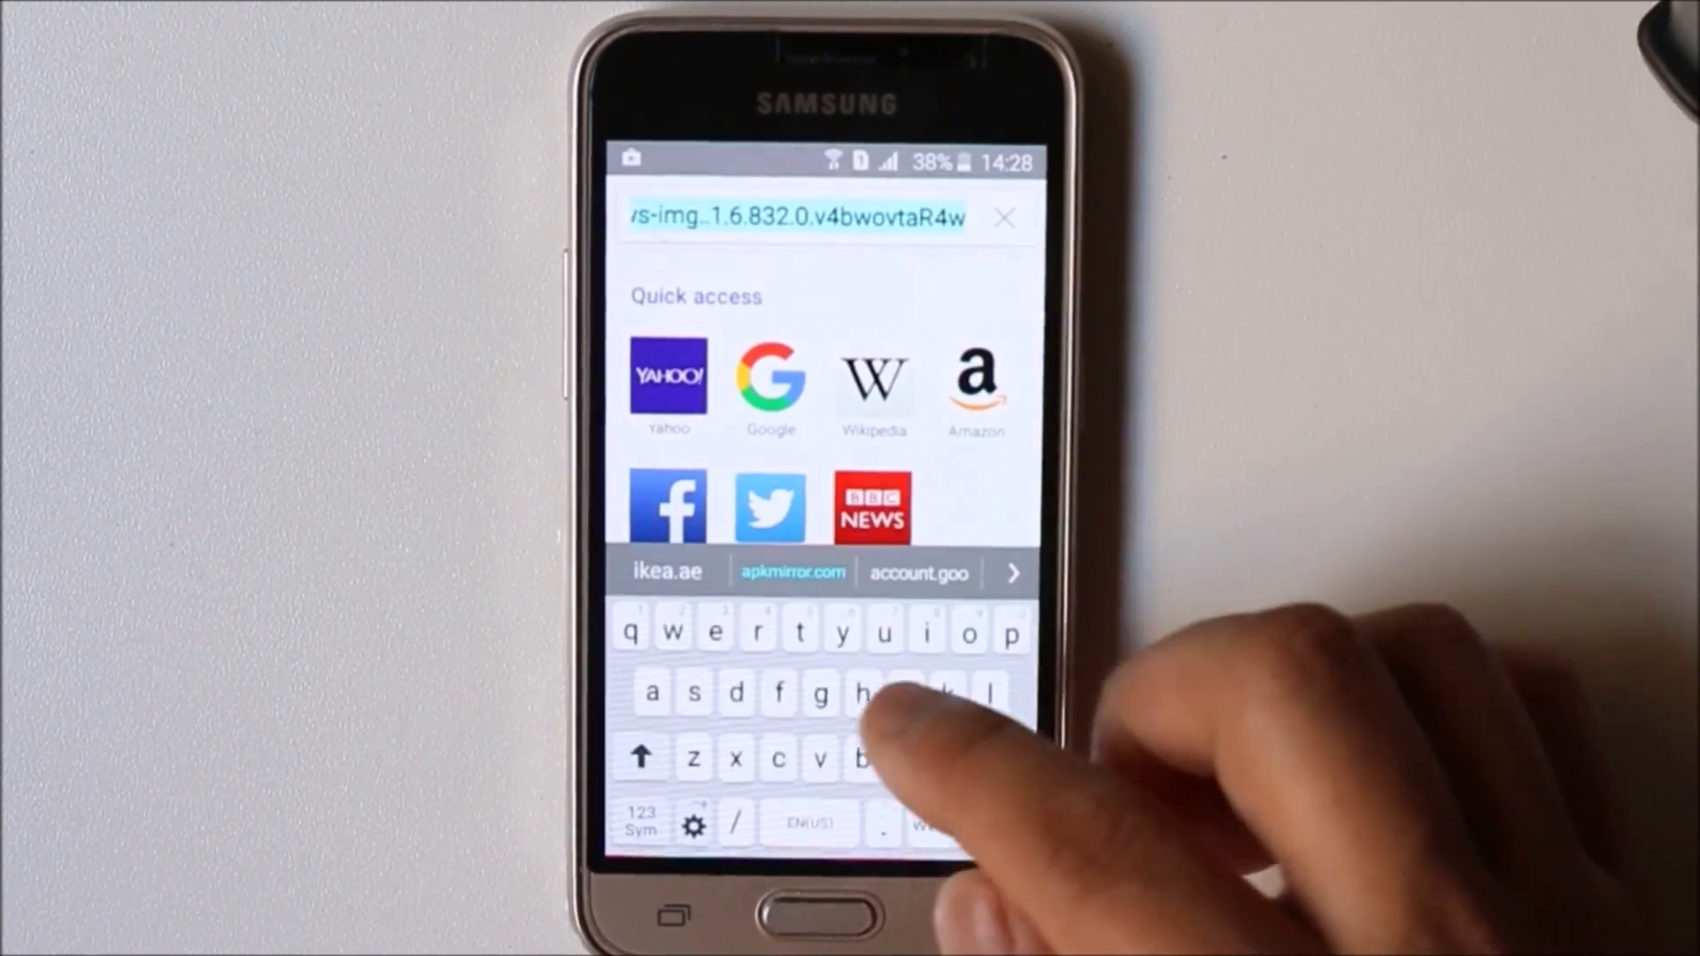
text(fo)
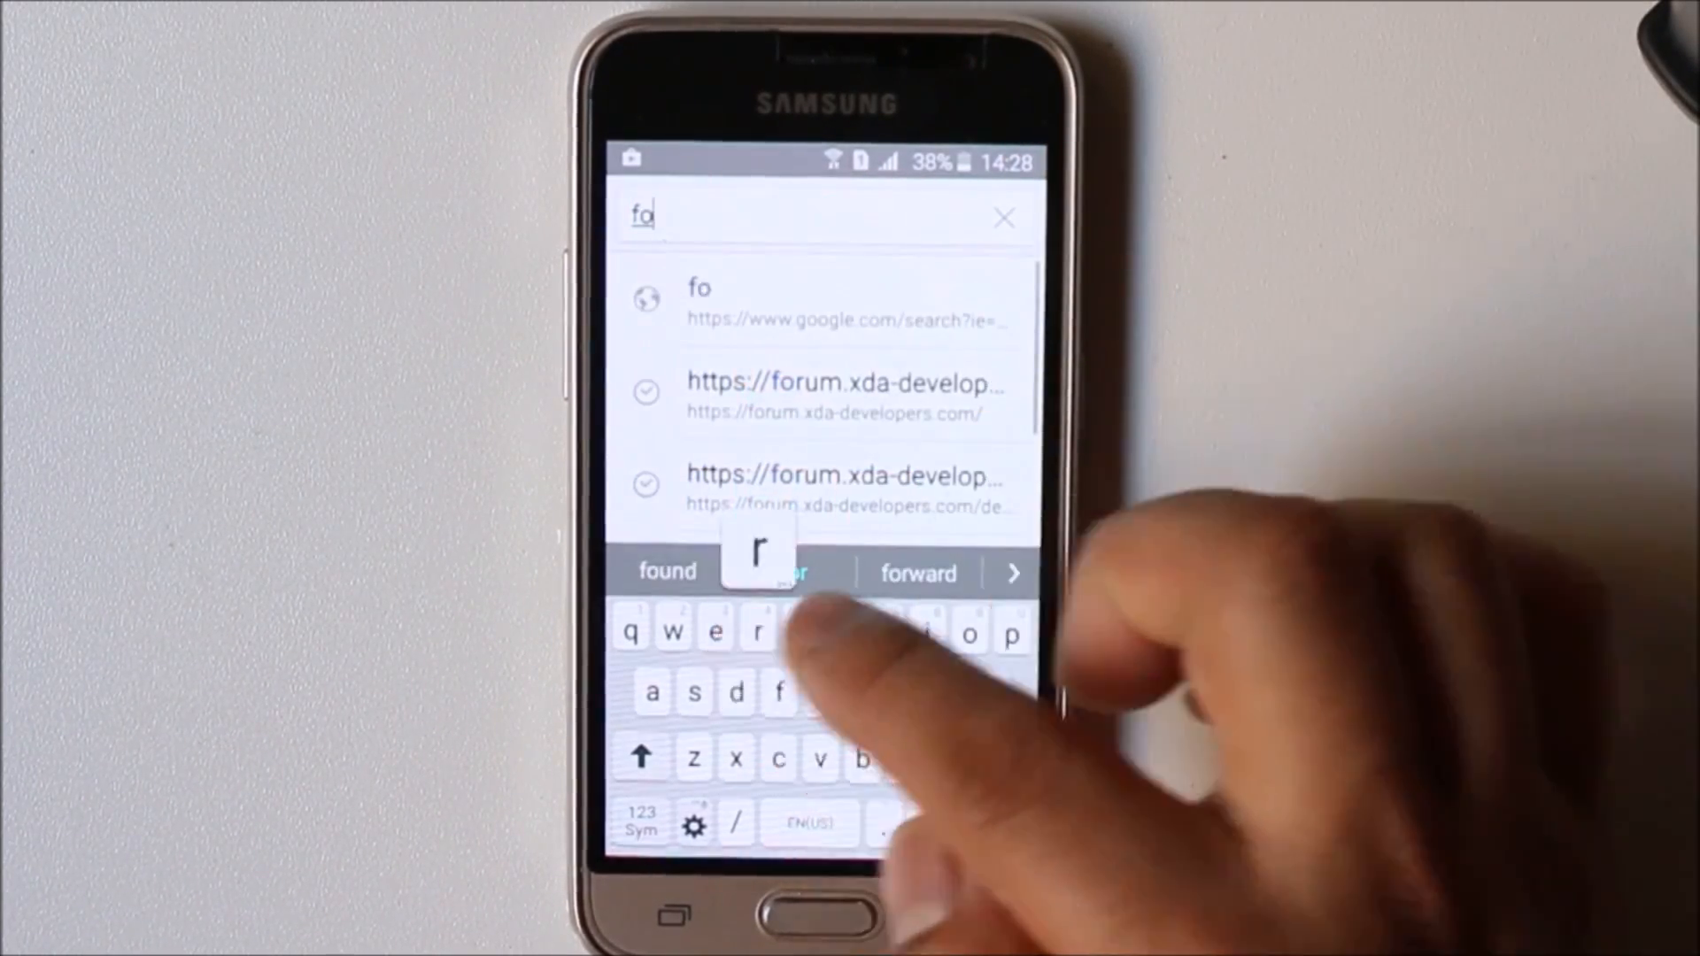
click(758, 631)
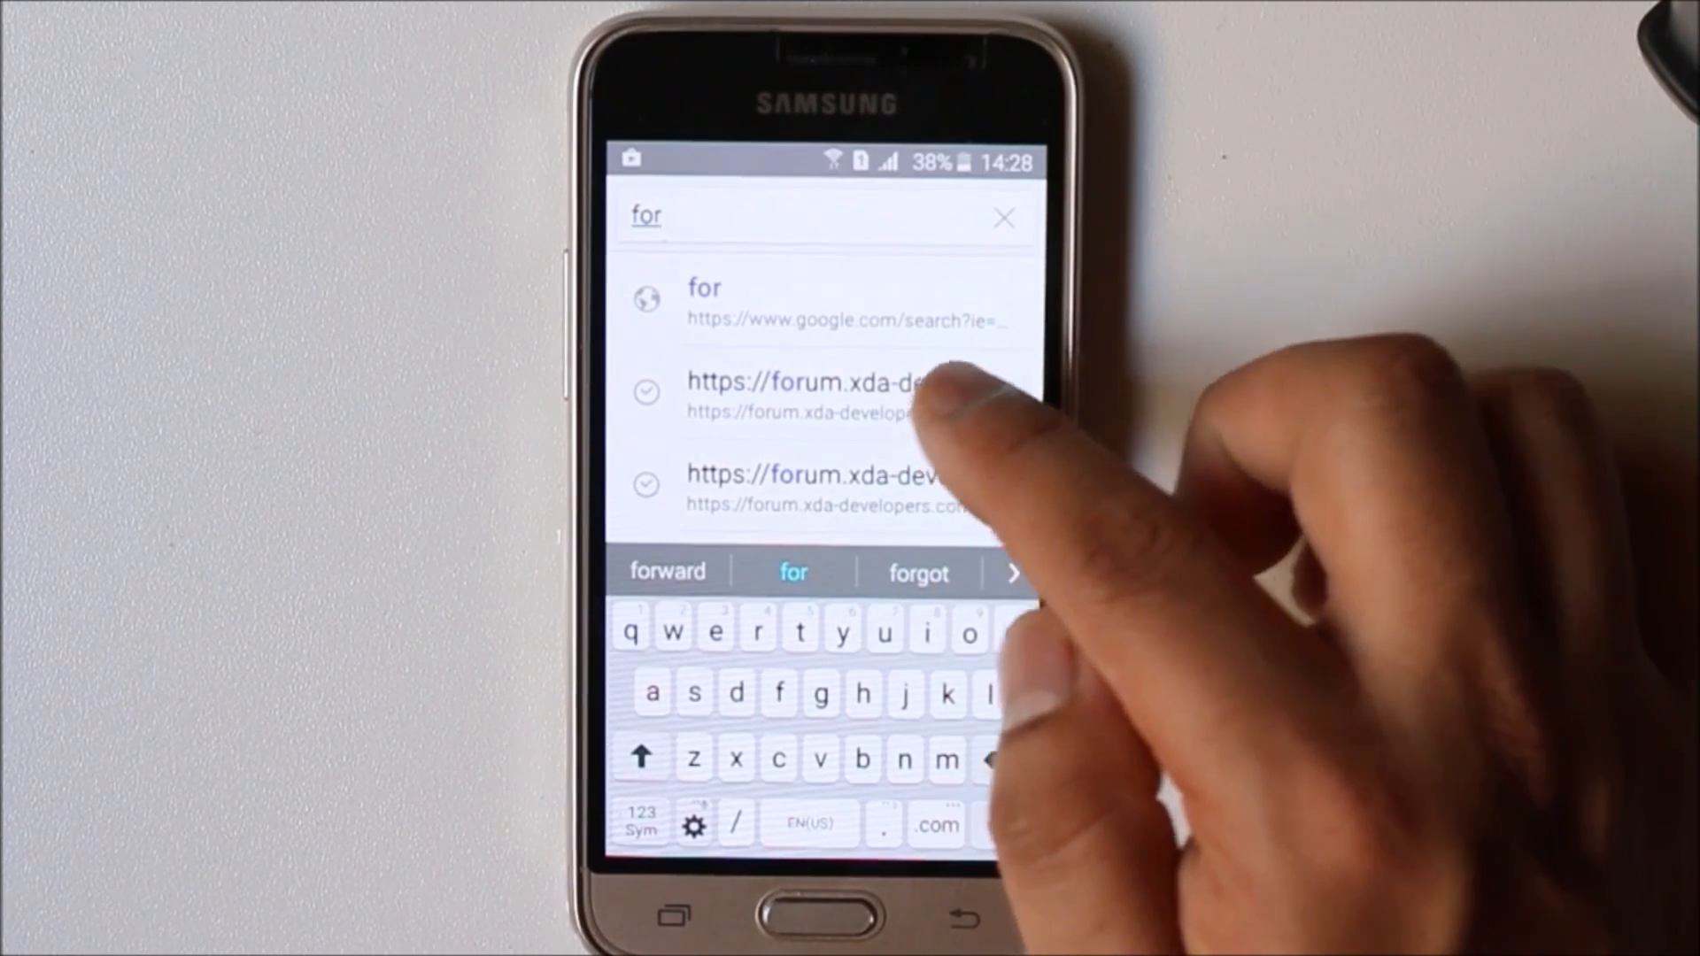
click(812, 393)
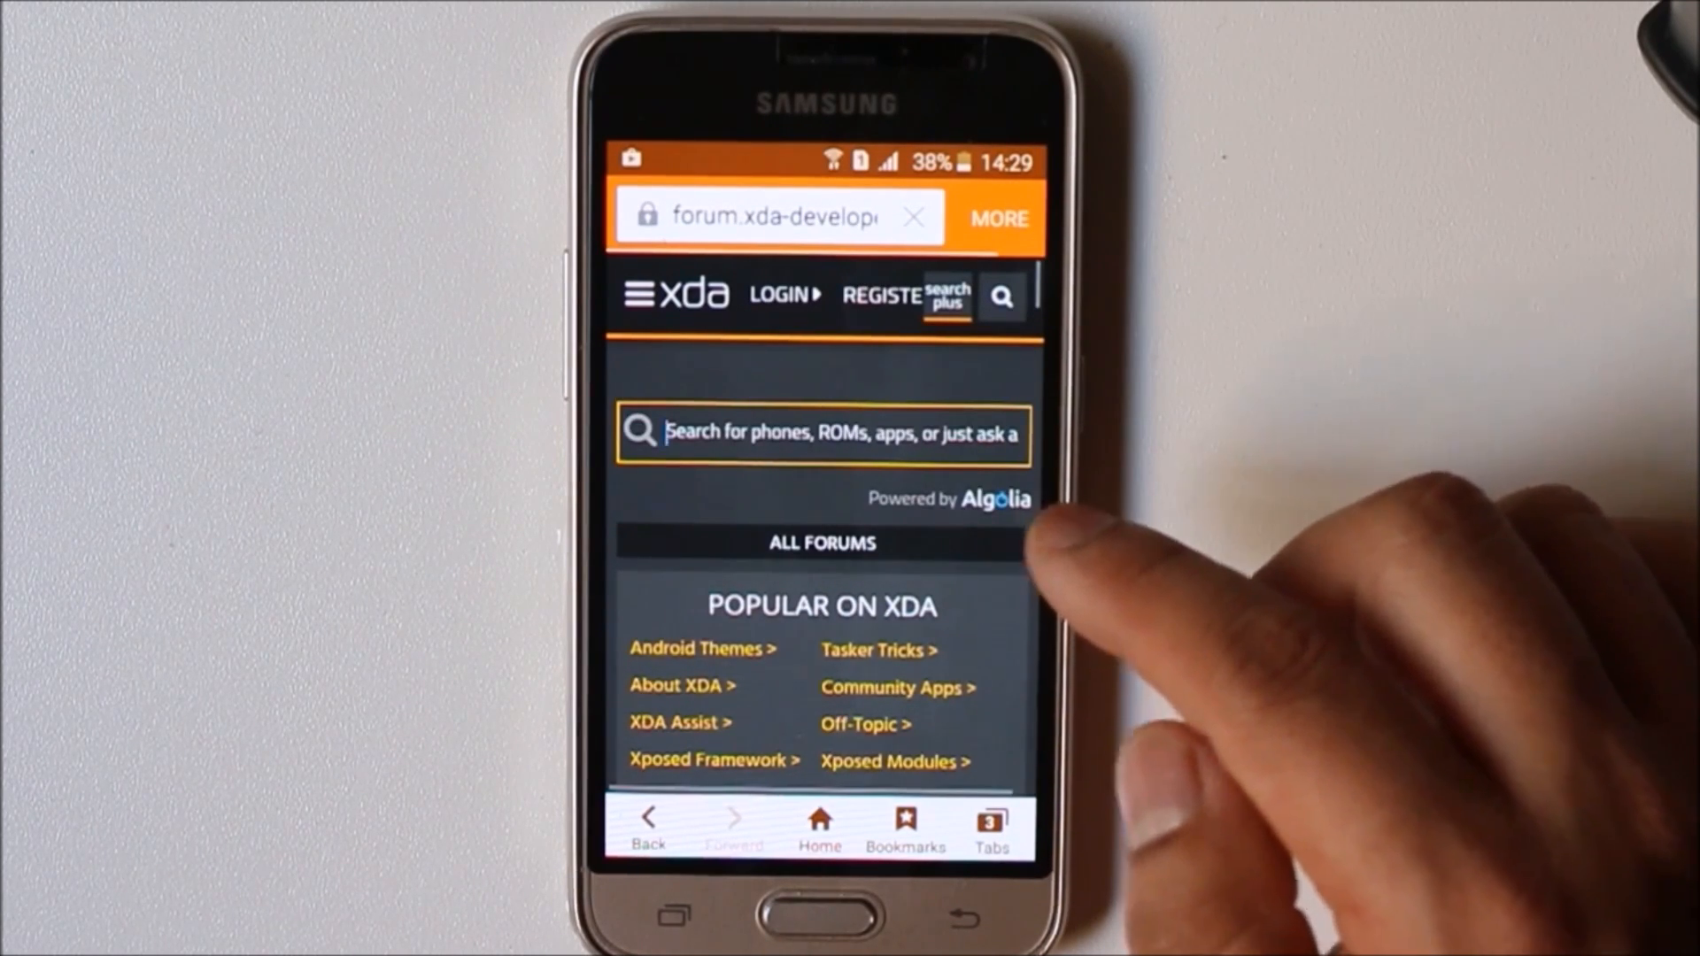
- Search the XDA forum for 'google play store', getting about 1,040,000 results
scroll(down, 3)
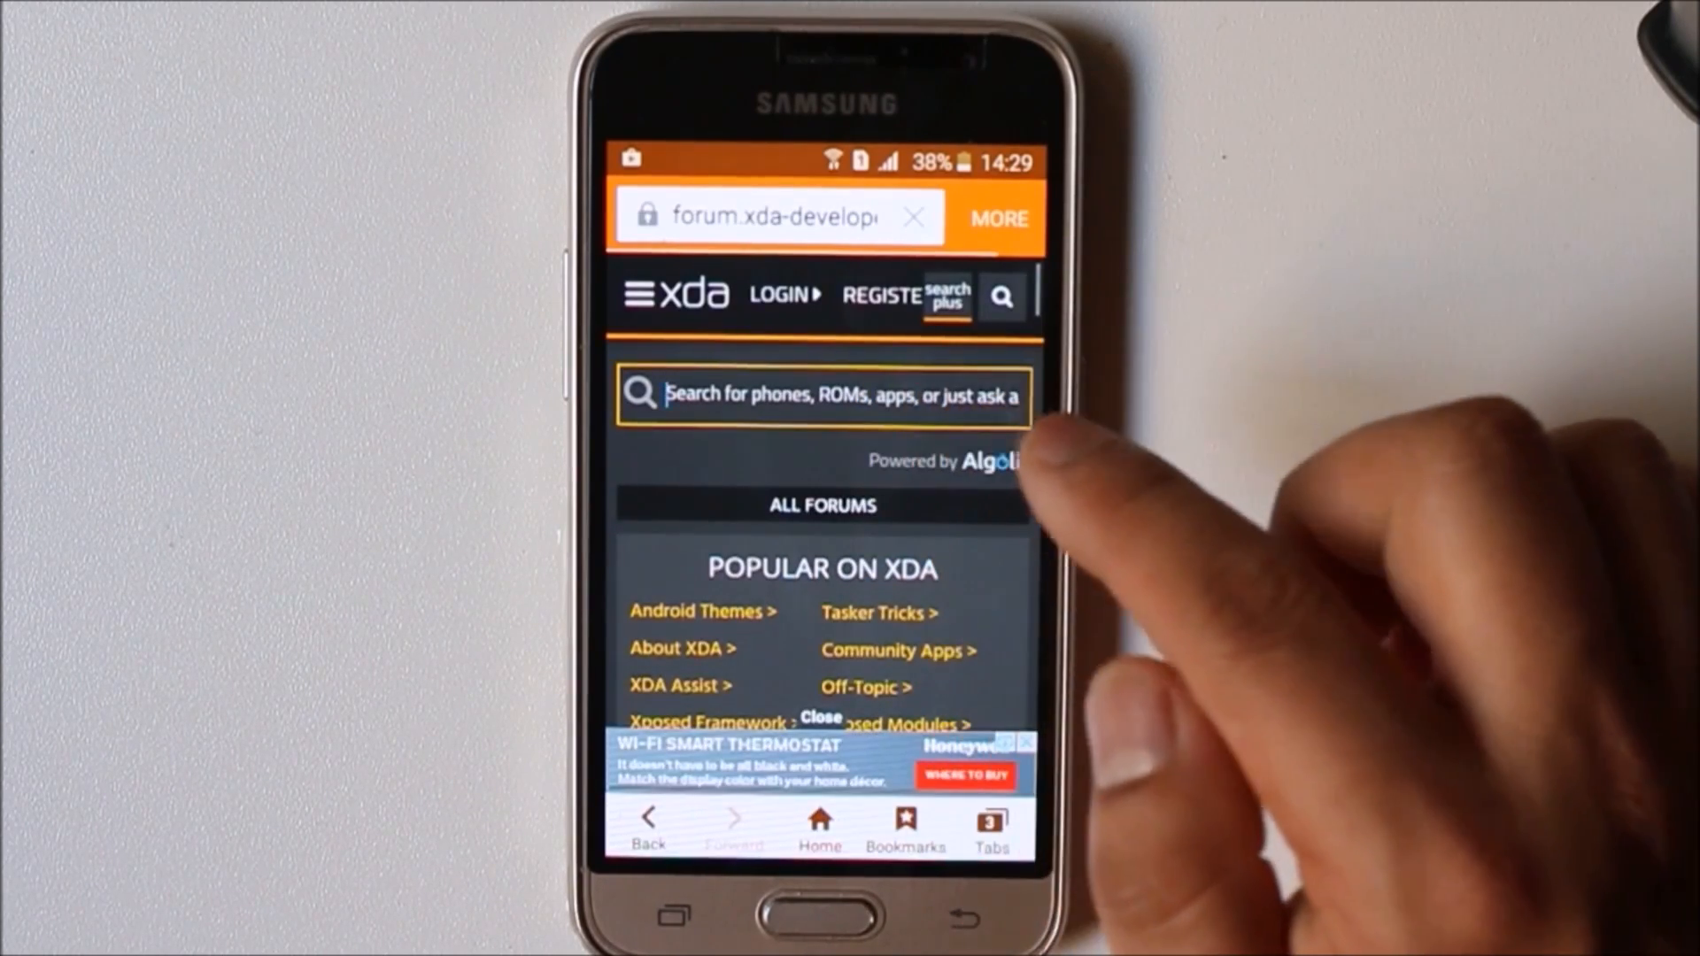
text(google play store)
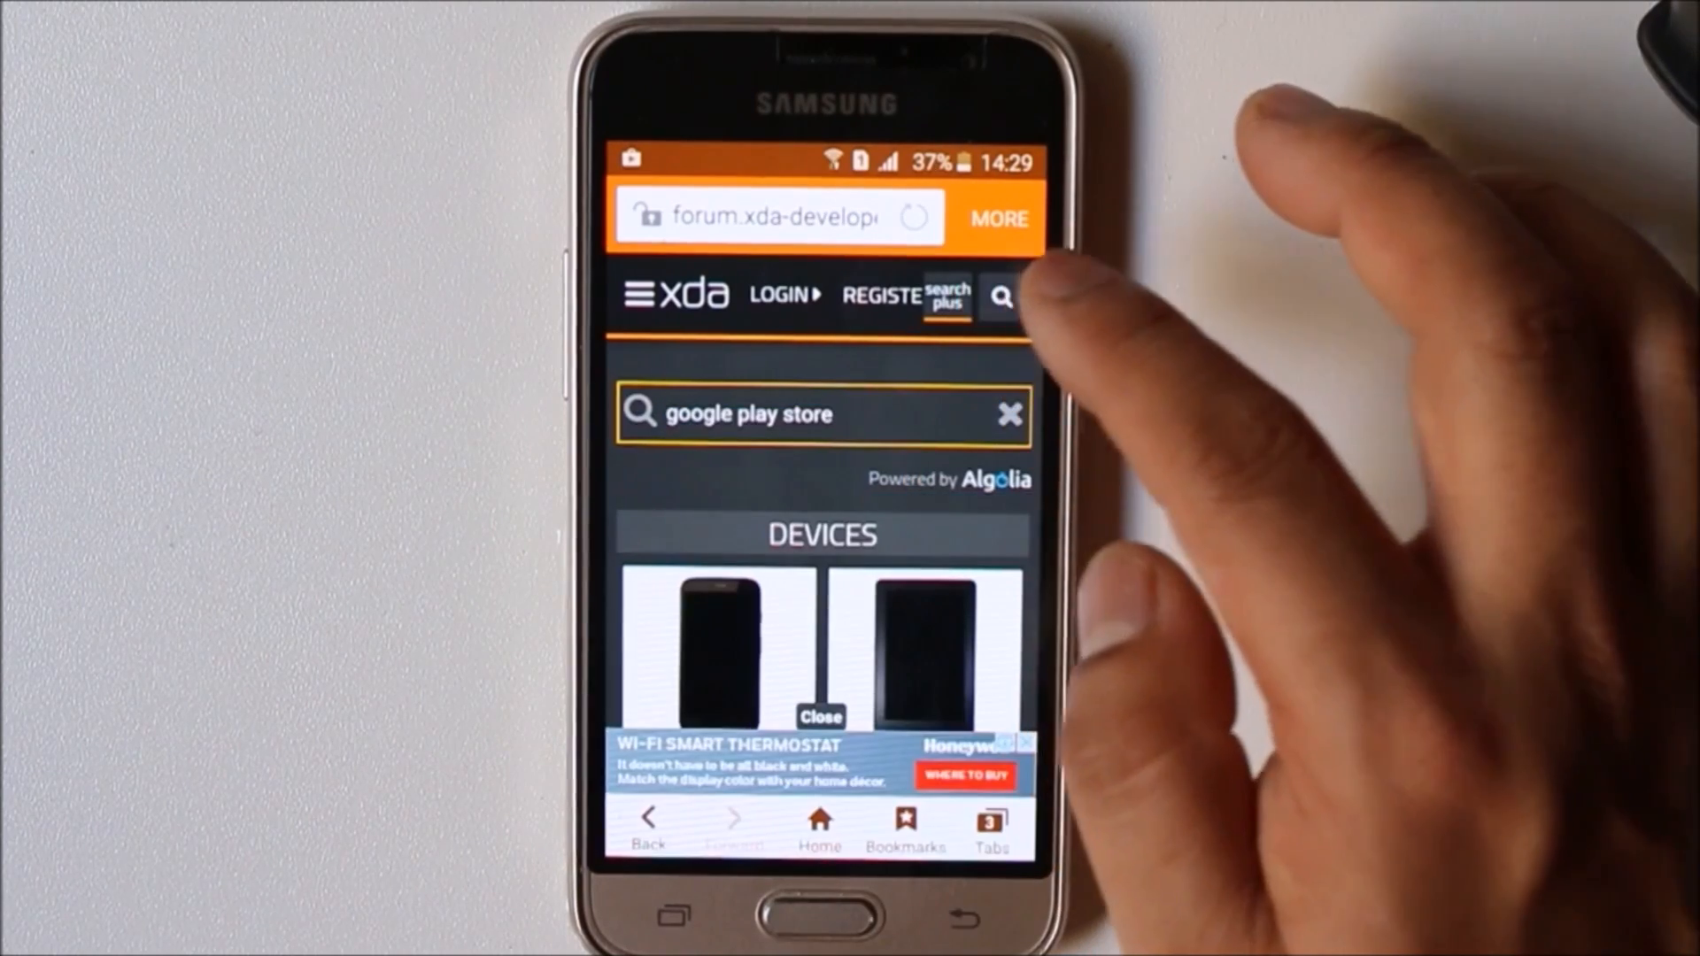
click(821, 413)
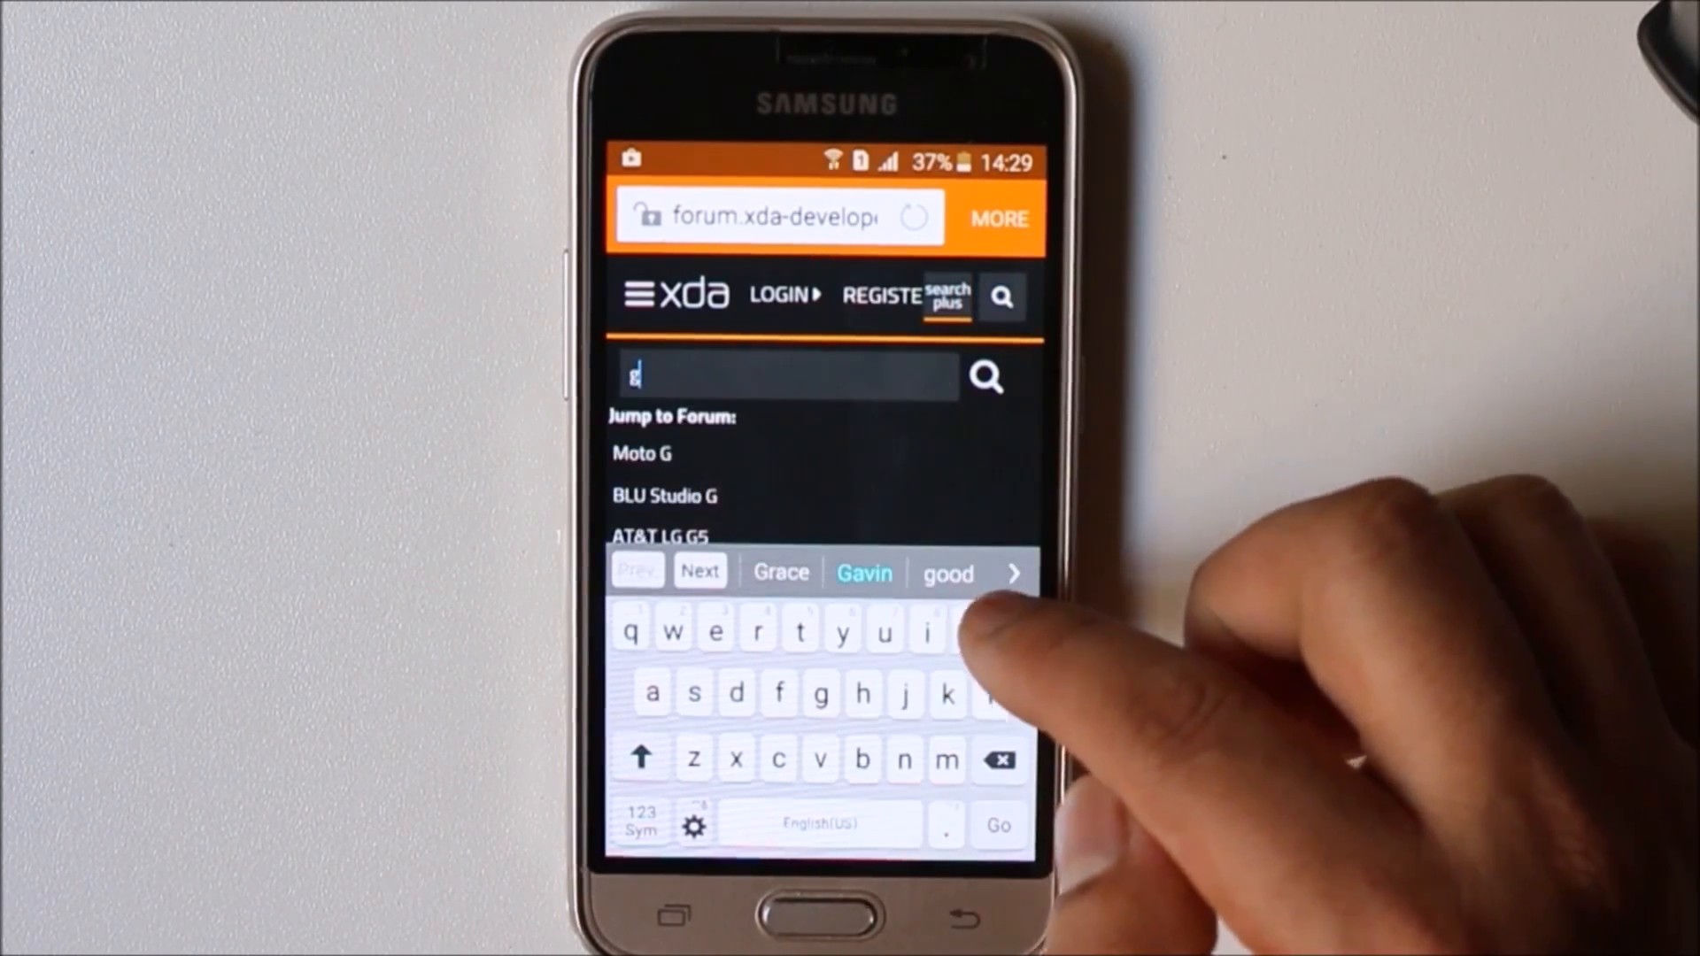
text(goog)
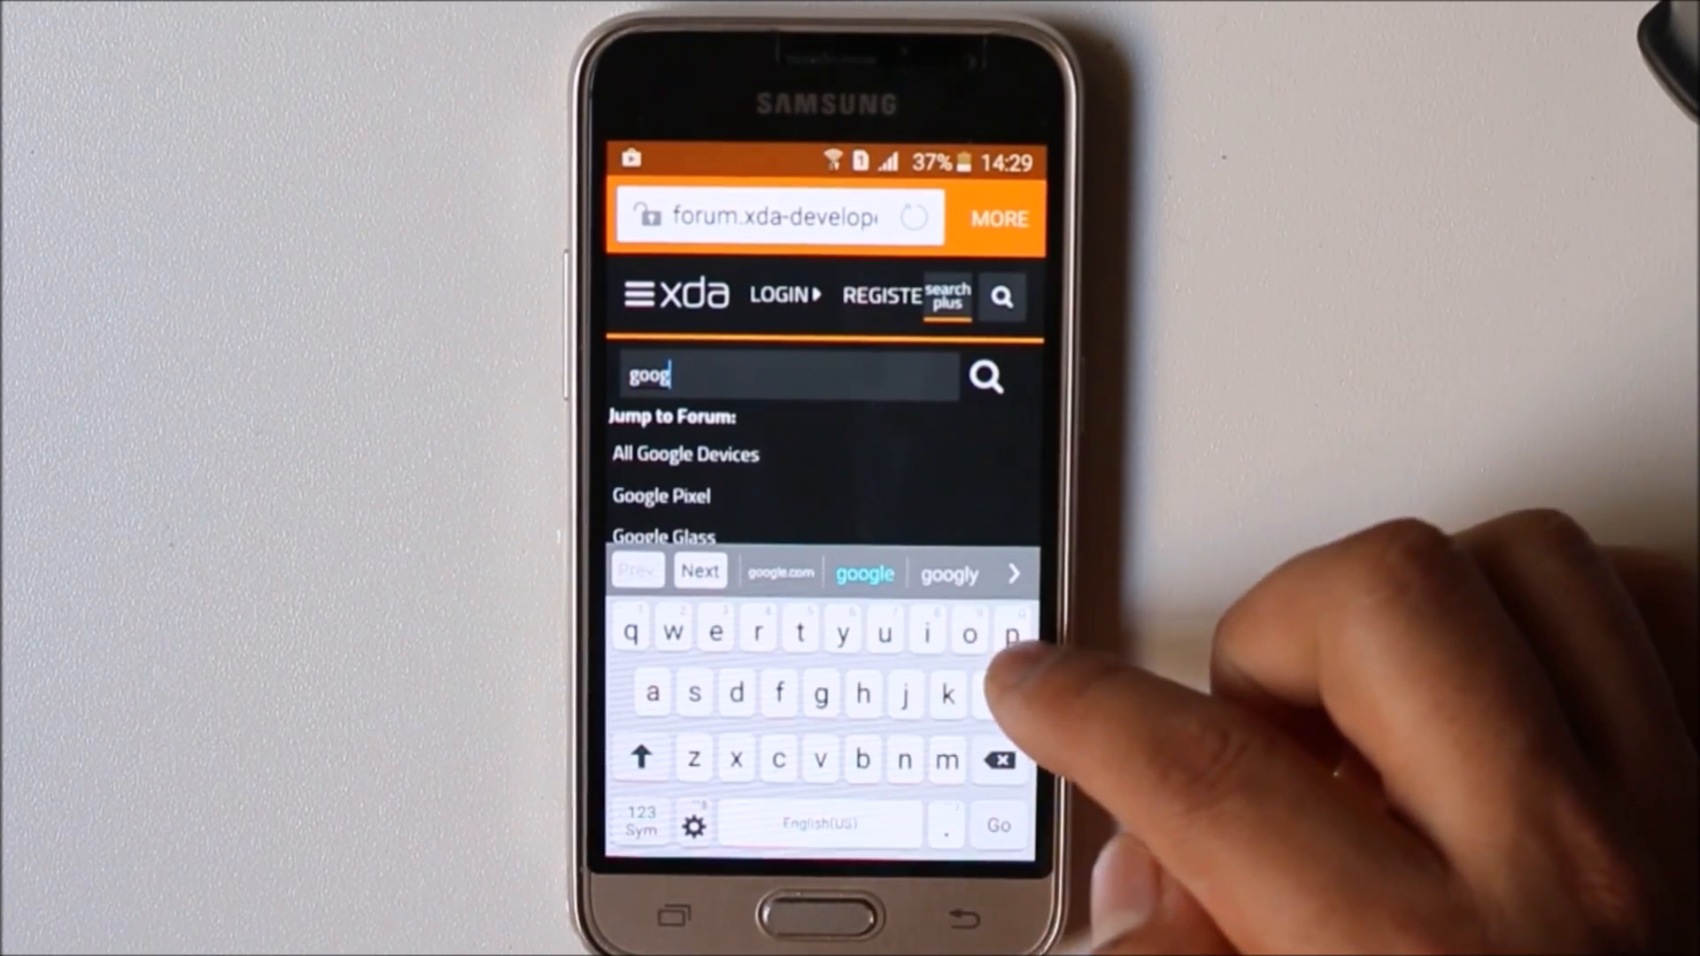
click(864, 573)
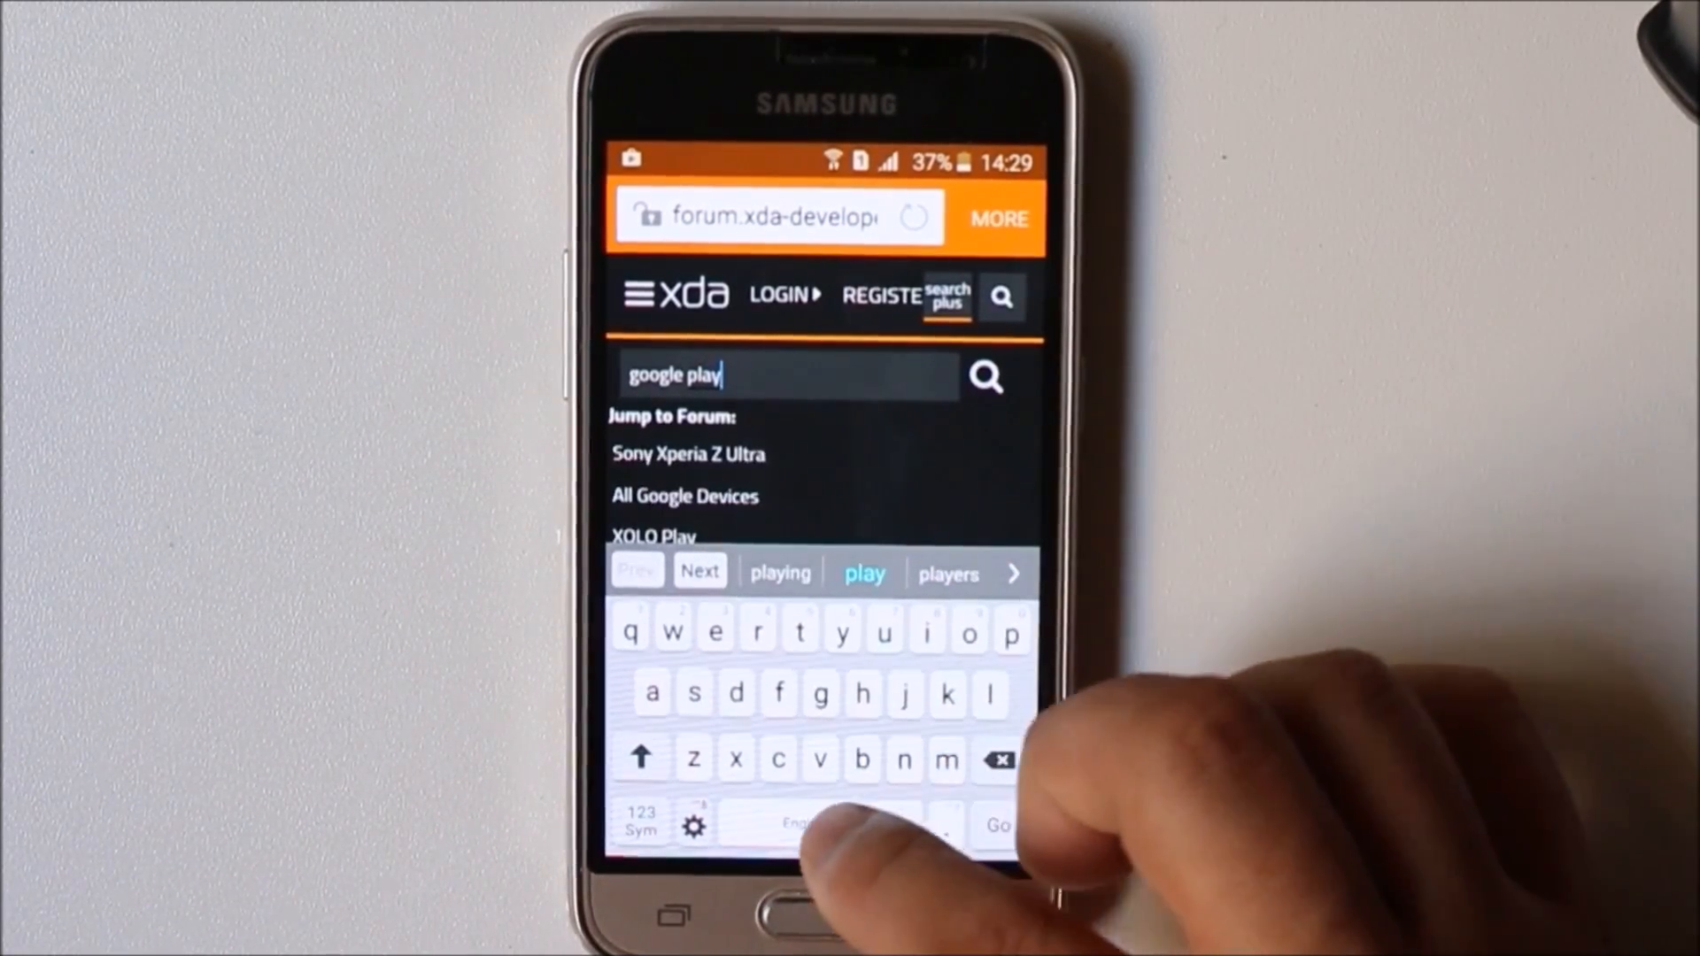
text(sto)
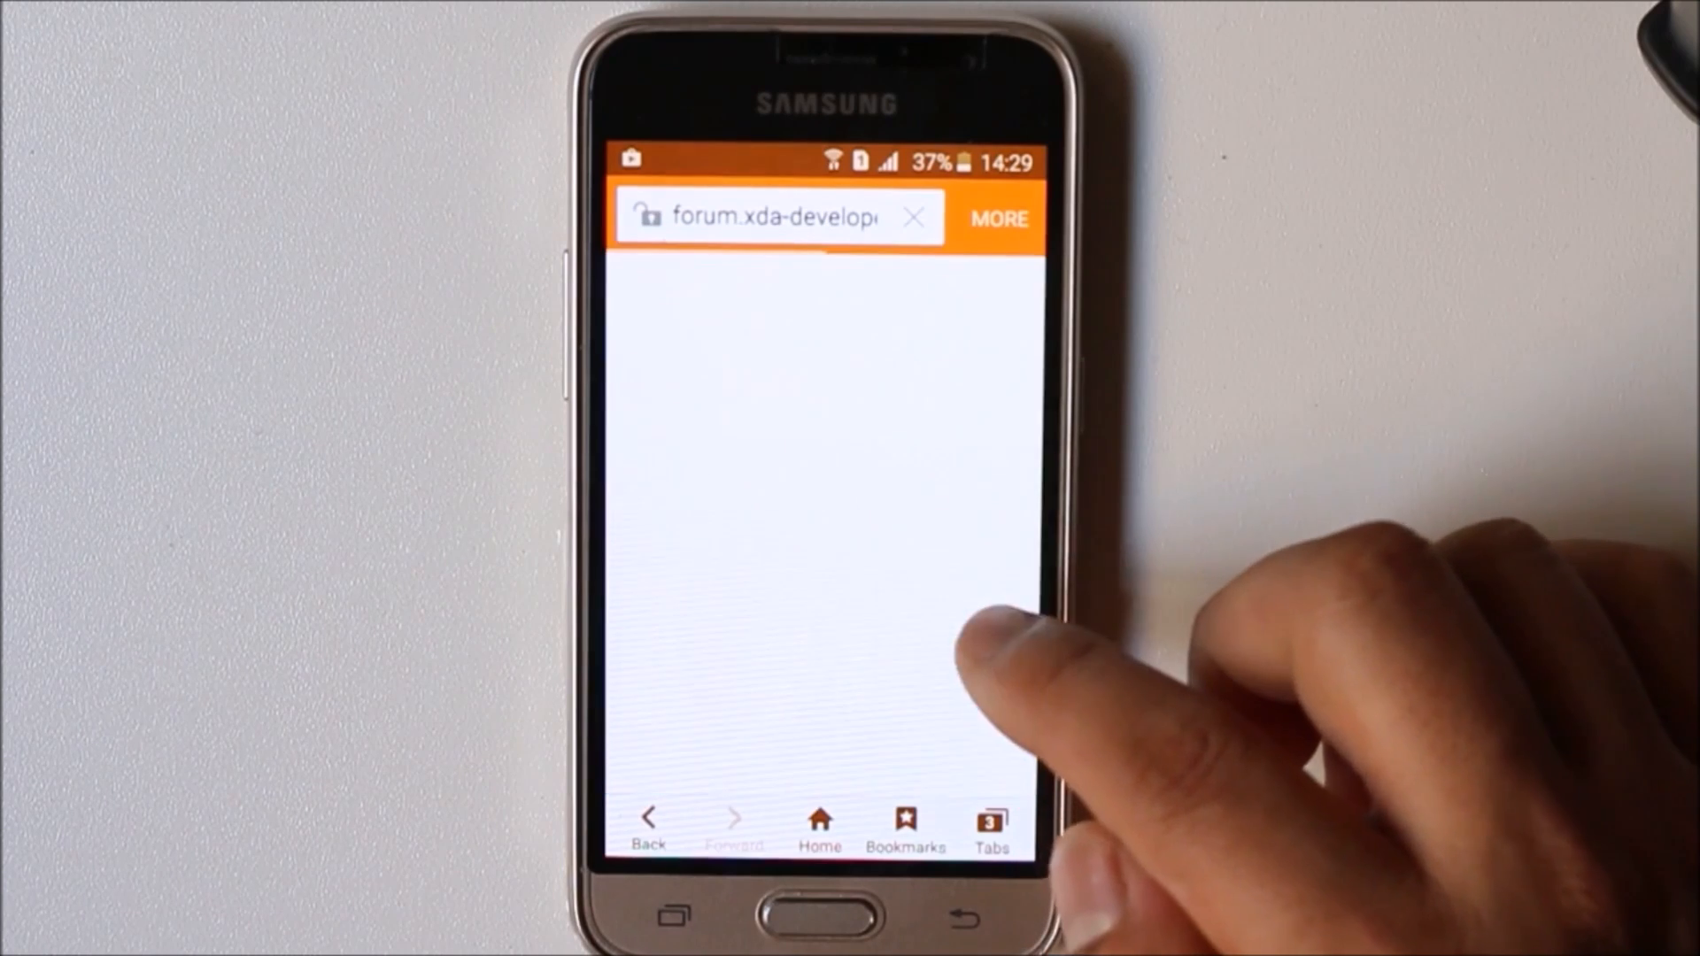
click(824, 651)
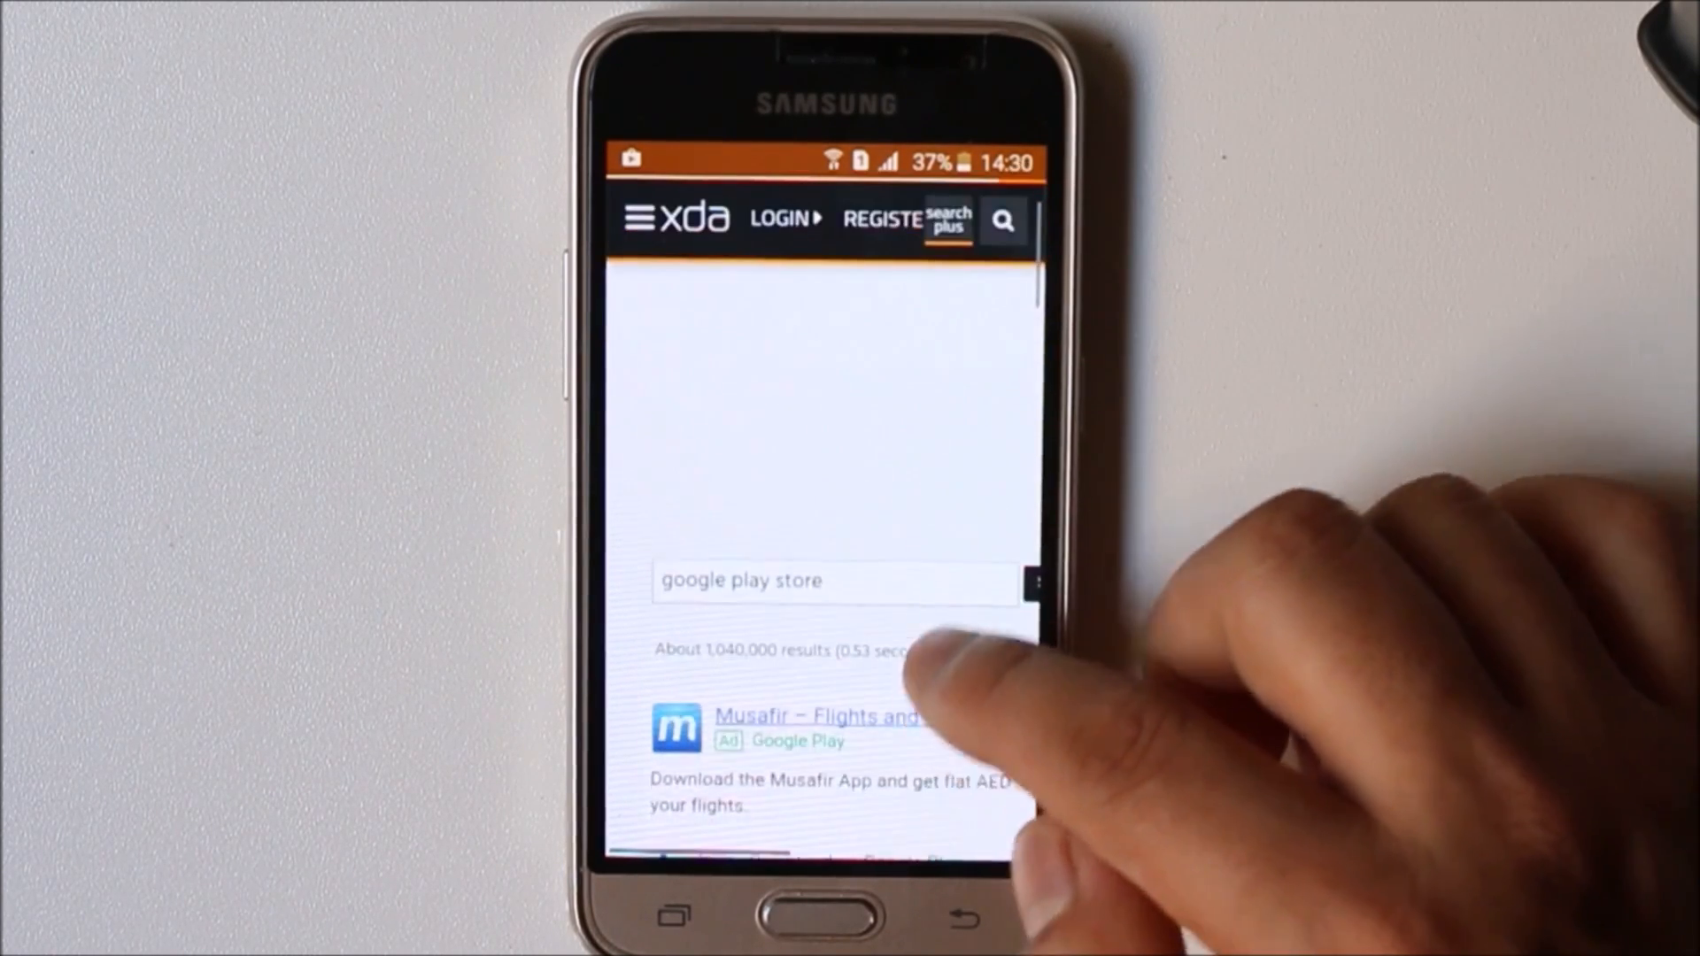
- Scroll the results and open the Google Play Store 7.6.08 APK thread
scroll(down, 3)
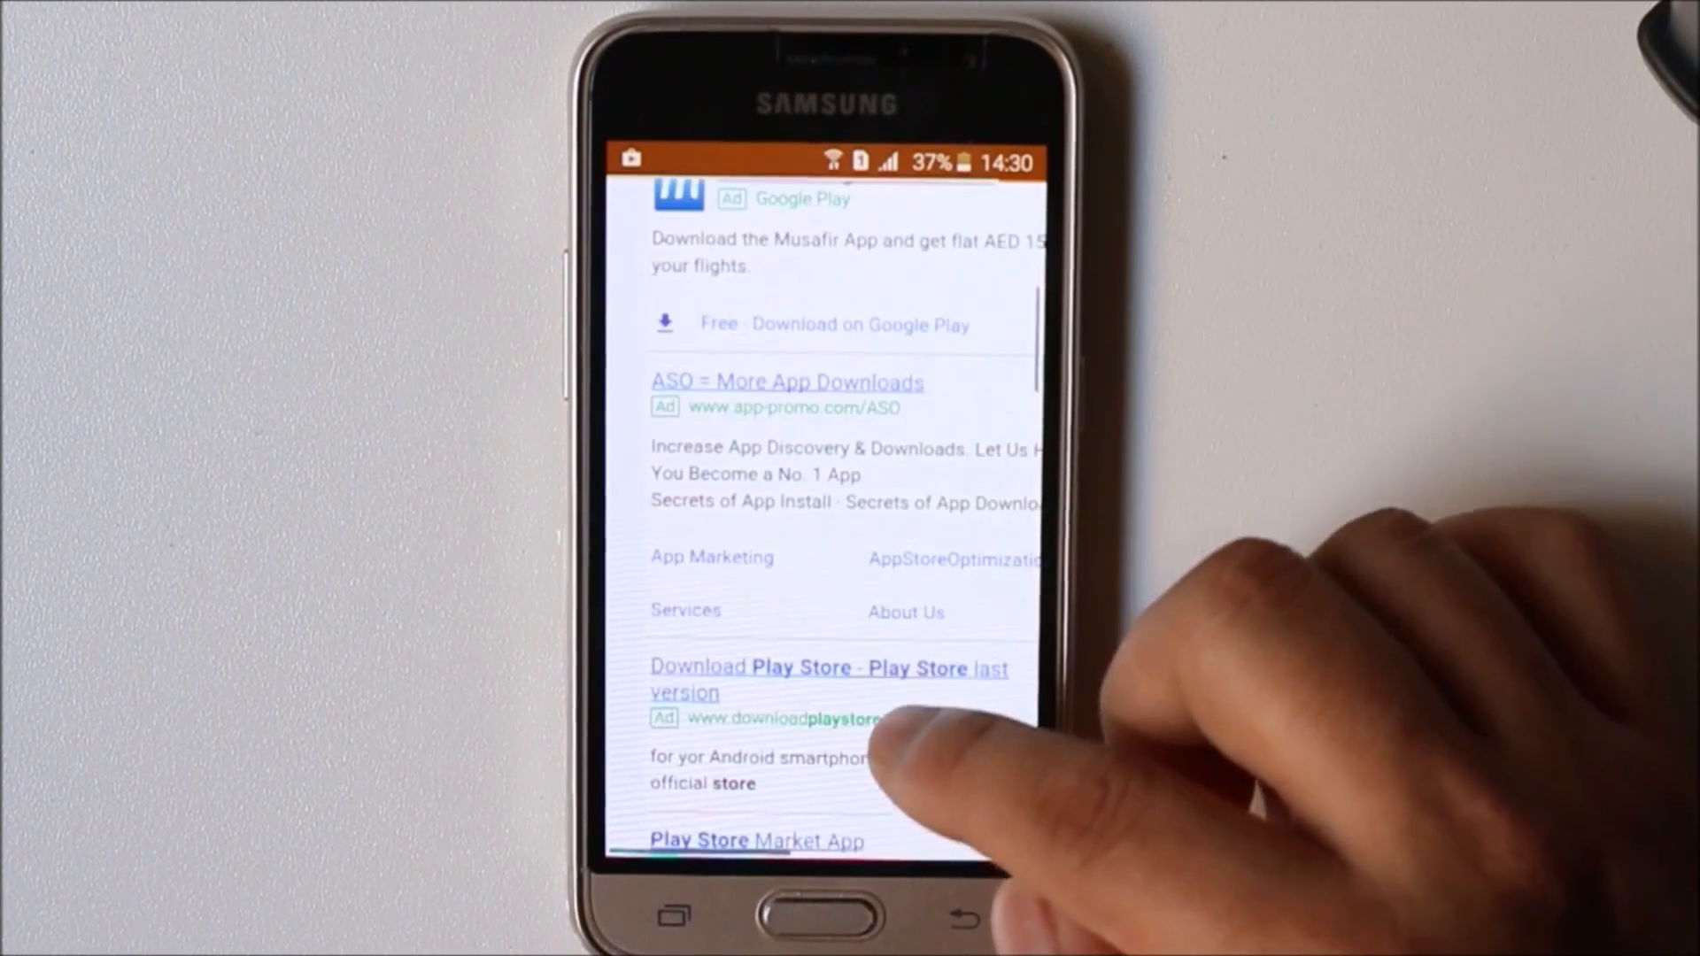
scroll(down, 3)
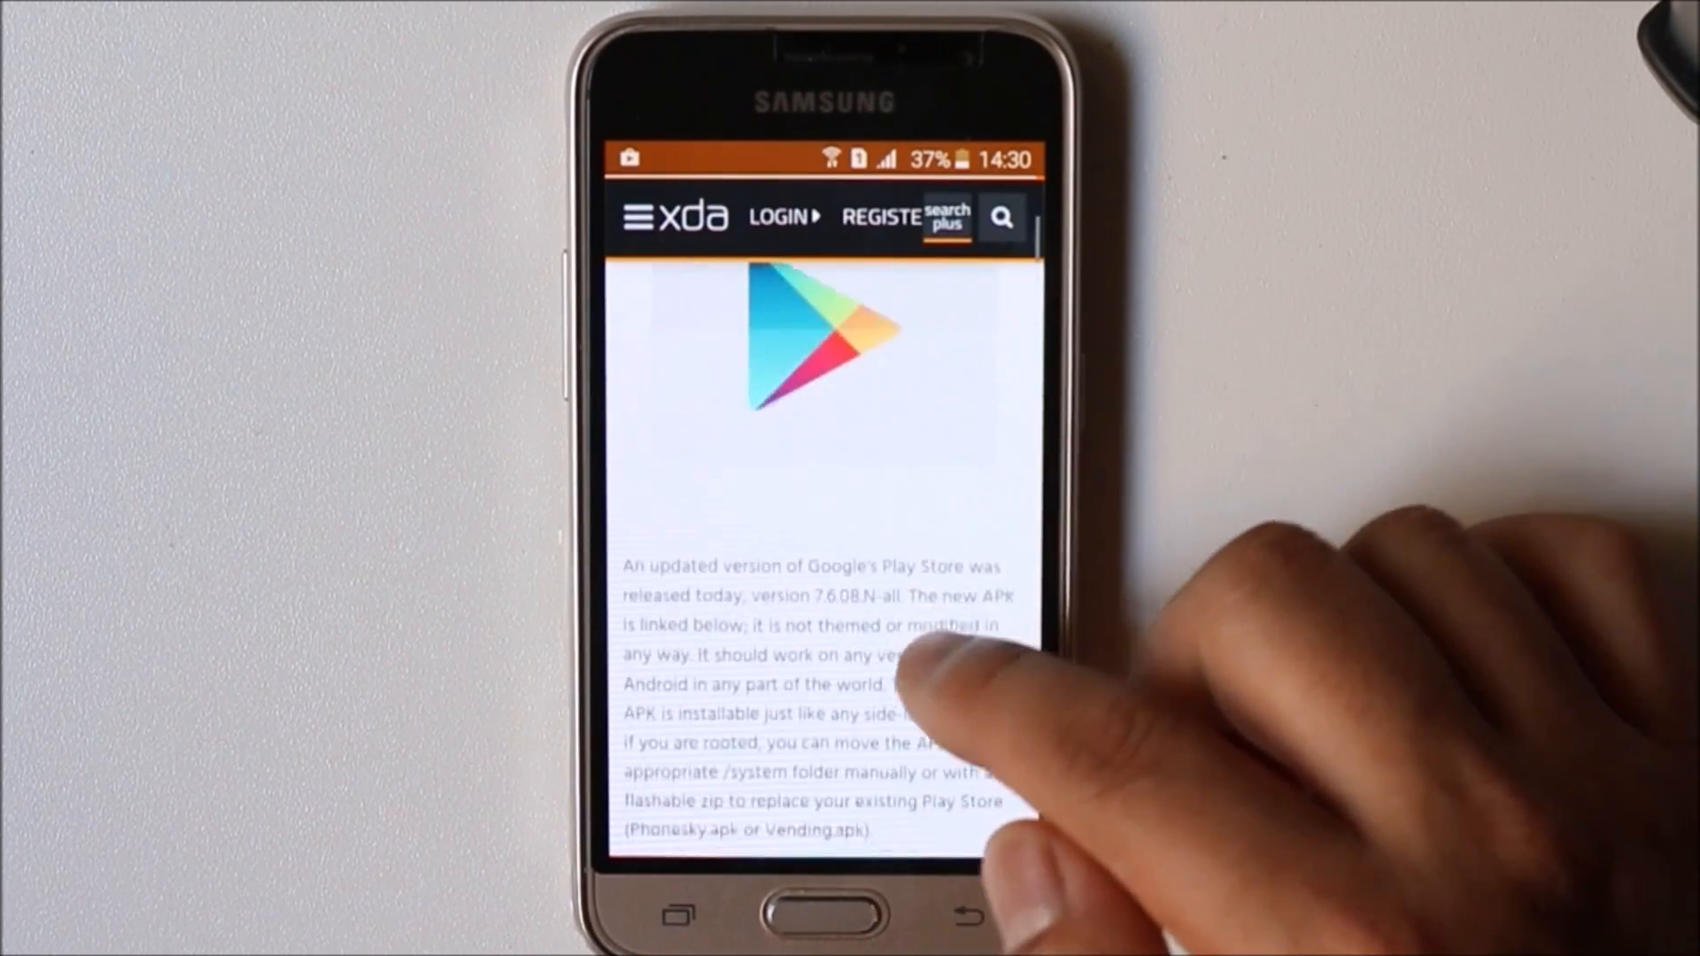
- Scroll to the DOWNLOAD link and download PlayStore_v7.6.08.N-all.apk
scroll(down, 3)
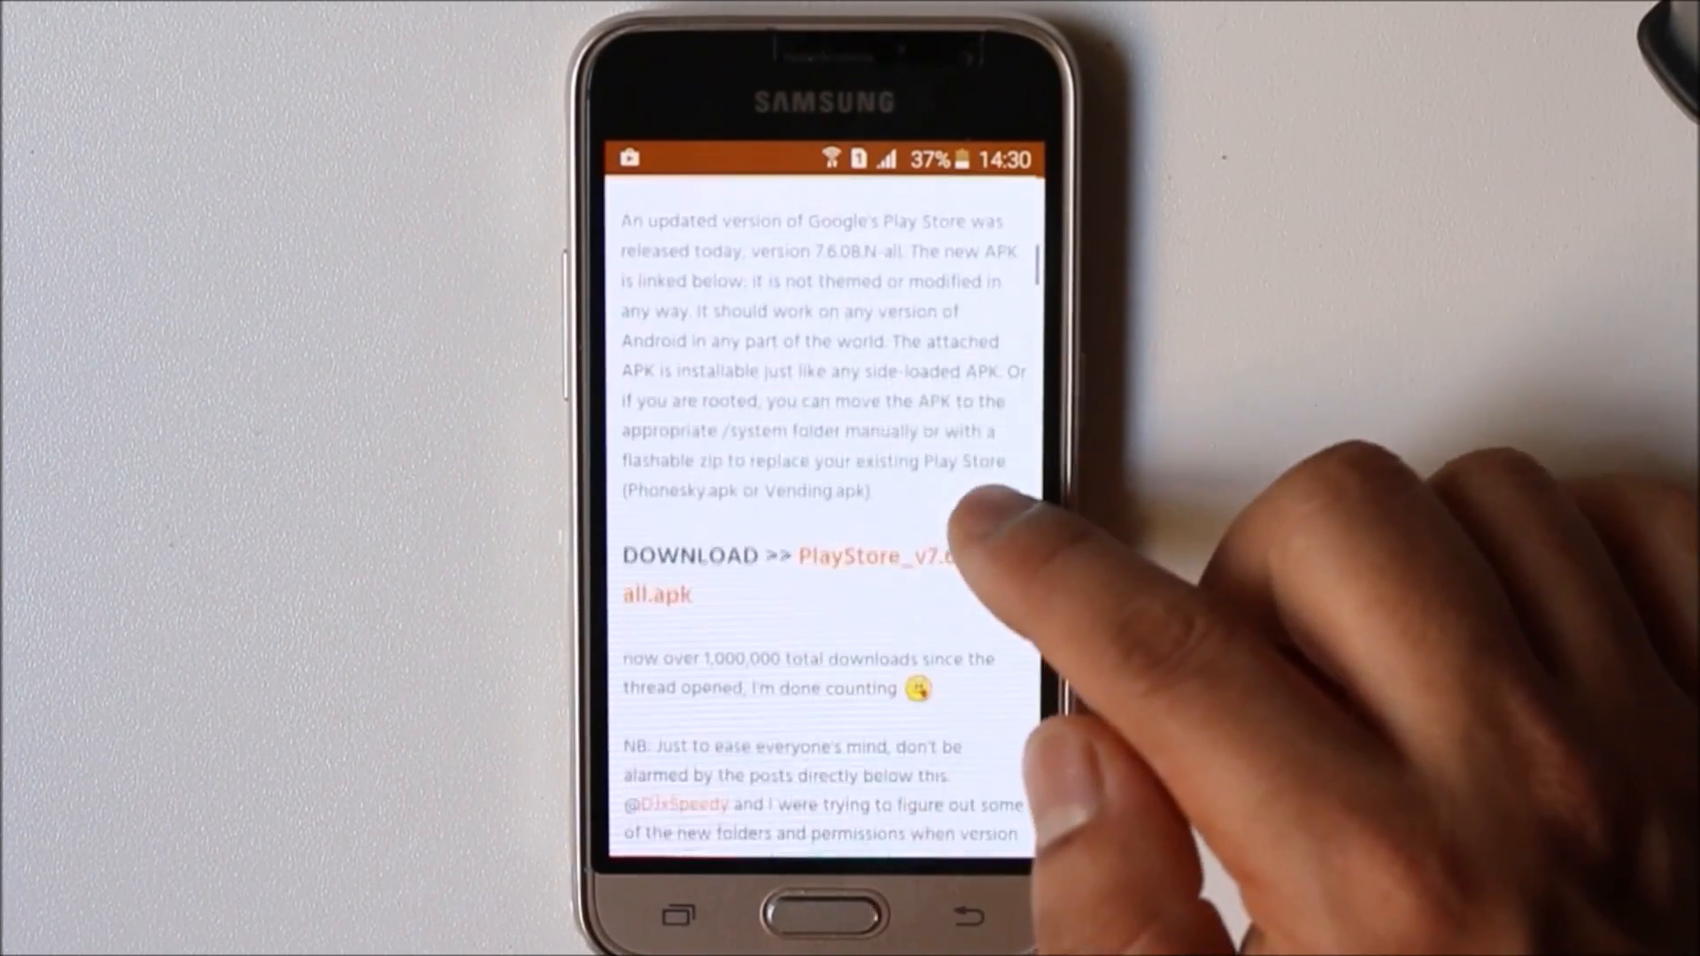
scroll(down, 3)
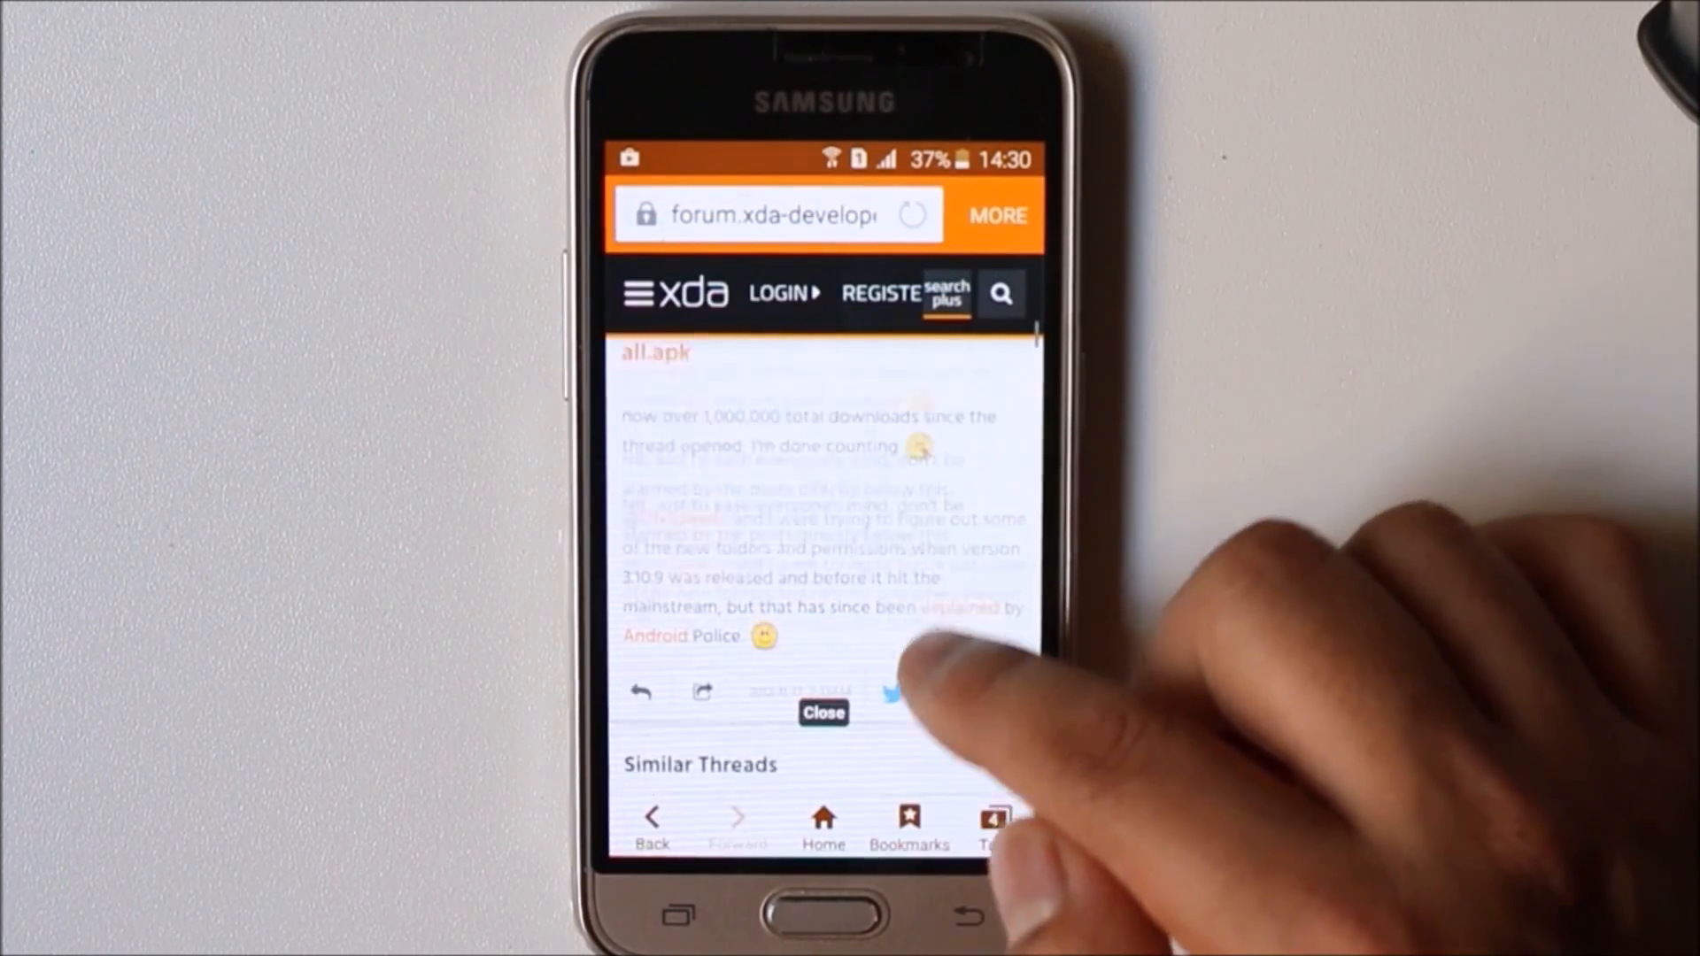
scroll(down, 3)
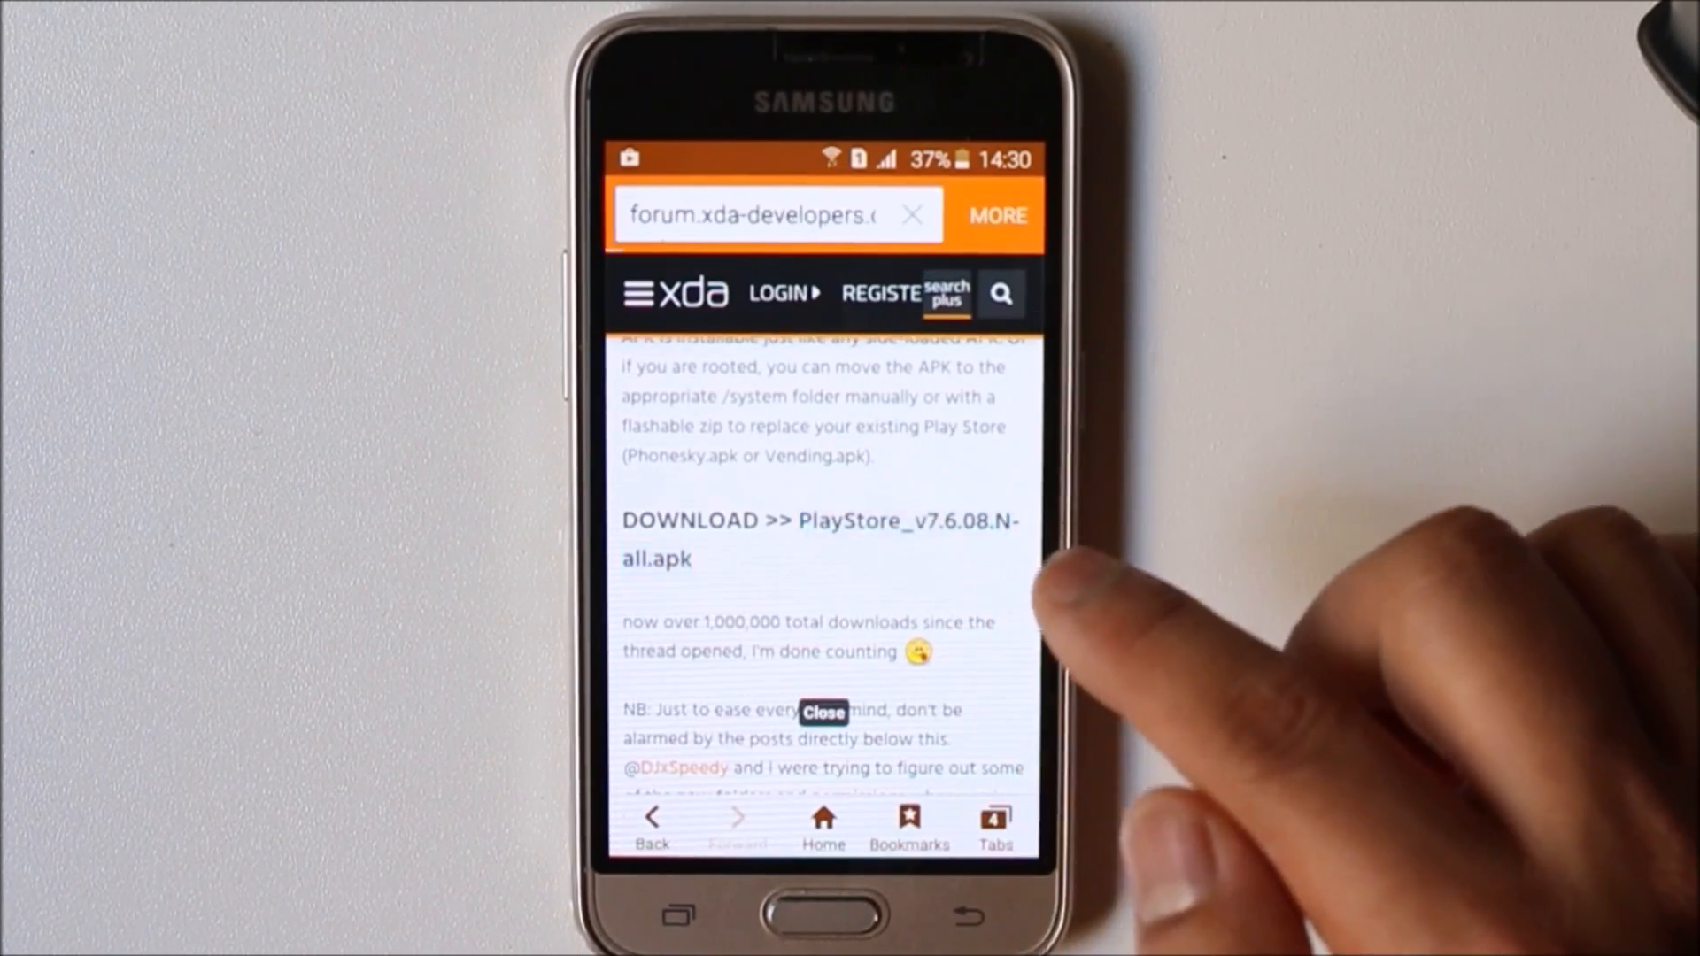
click(821, 539)
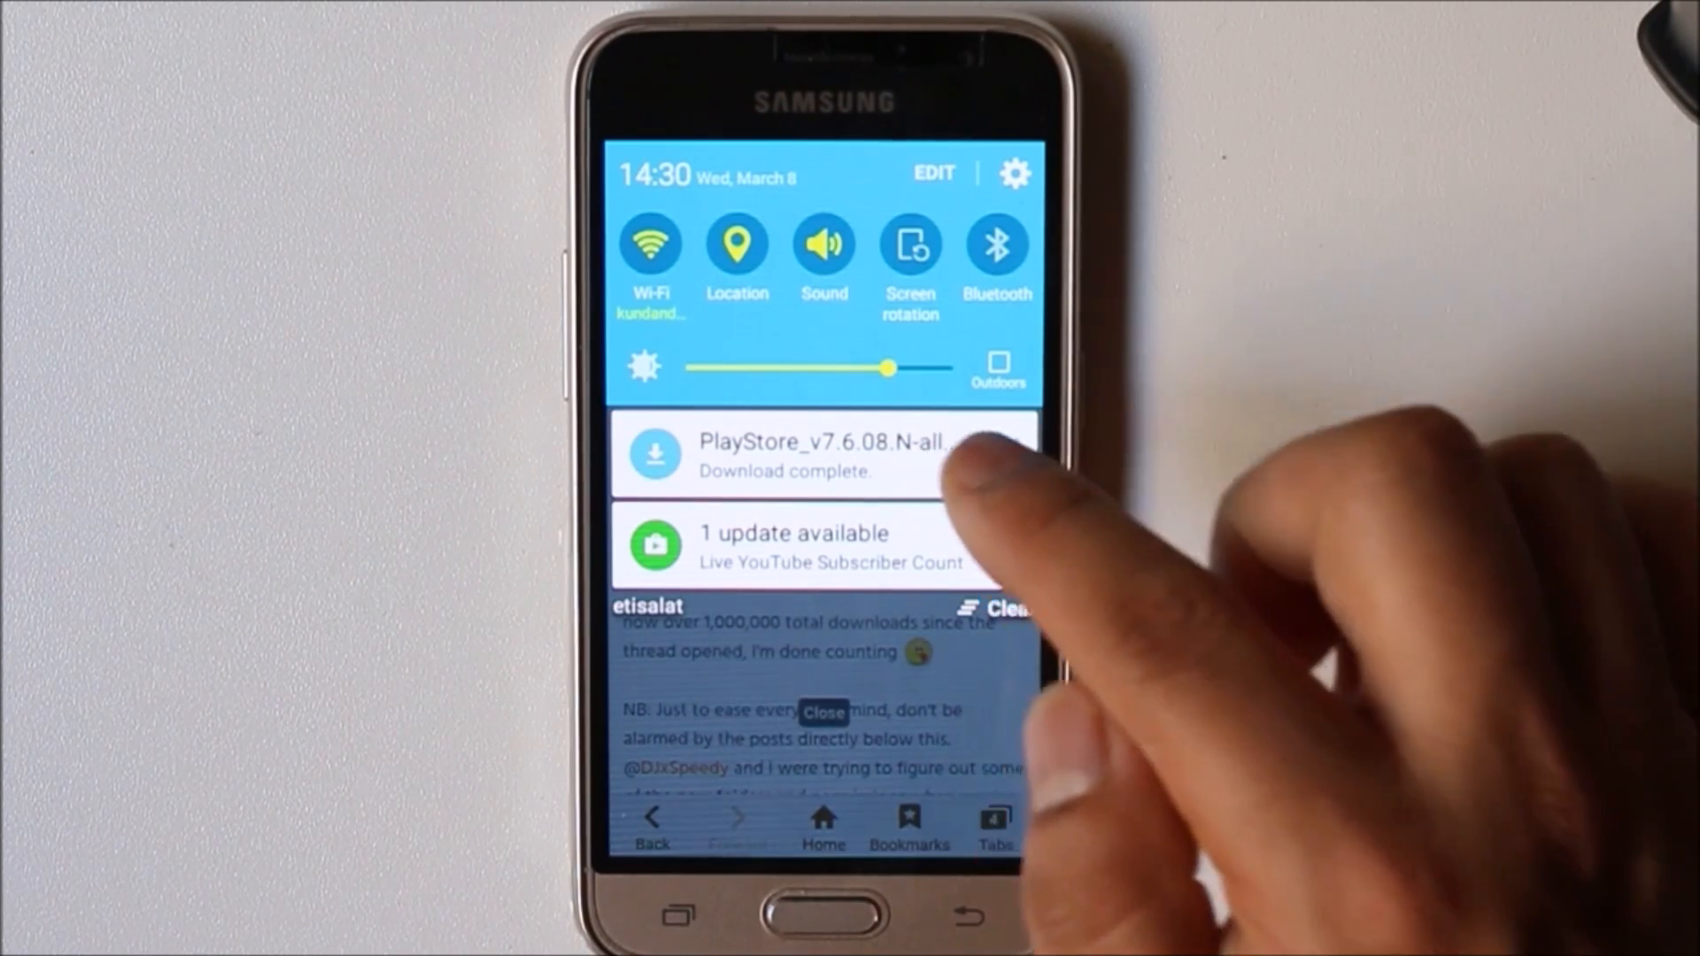
- Enable Unknown sources for this installation only from the Install blocked prompt
click(824, 452)
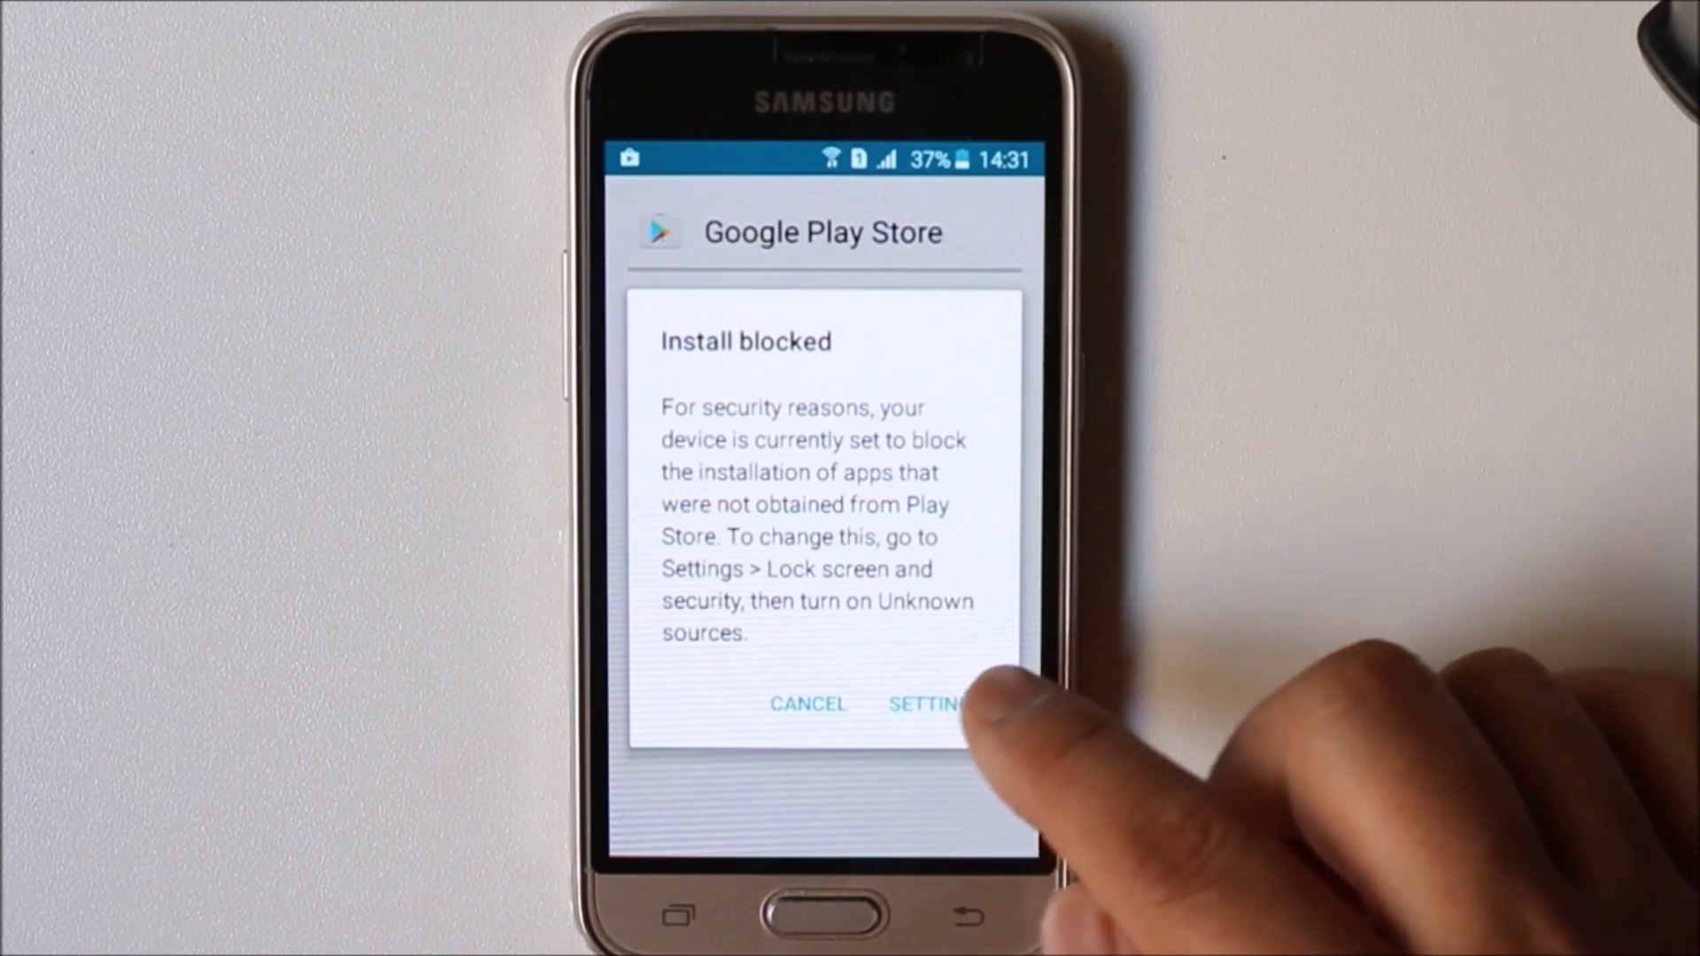
click(928, 702)
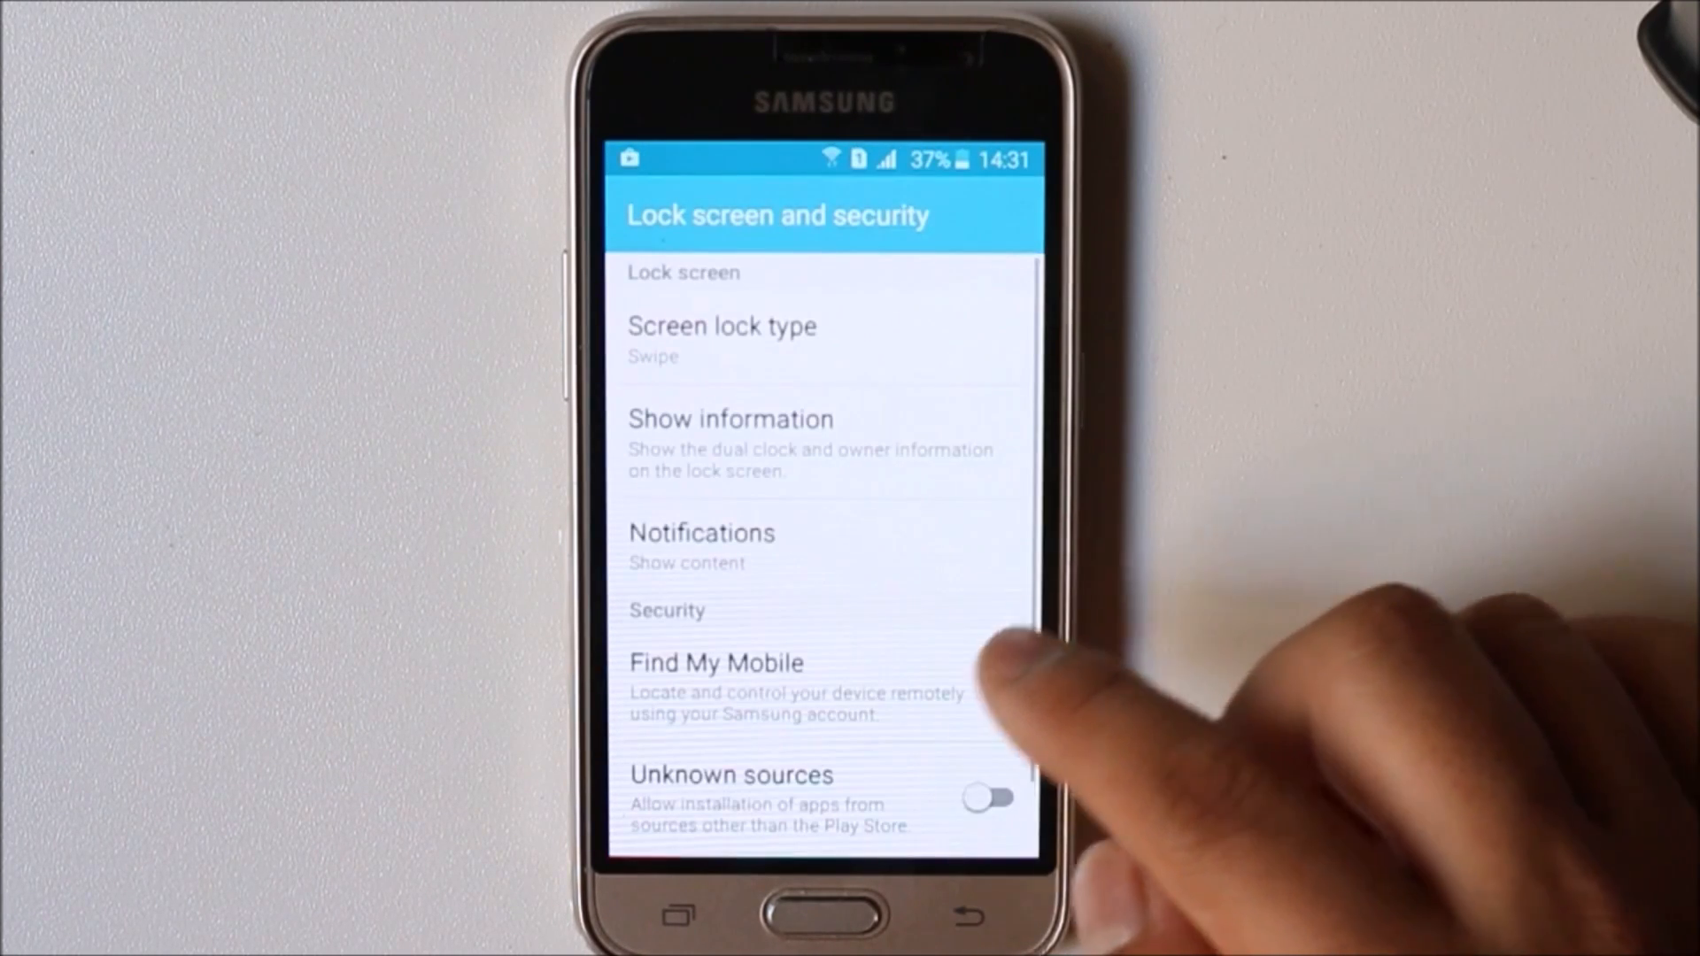
scroll(down, 3)
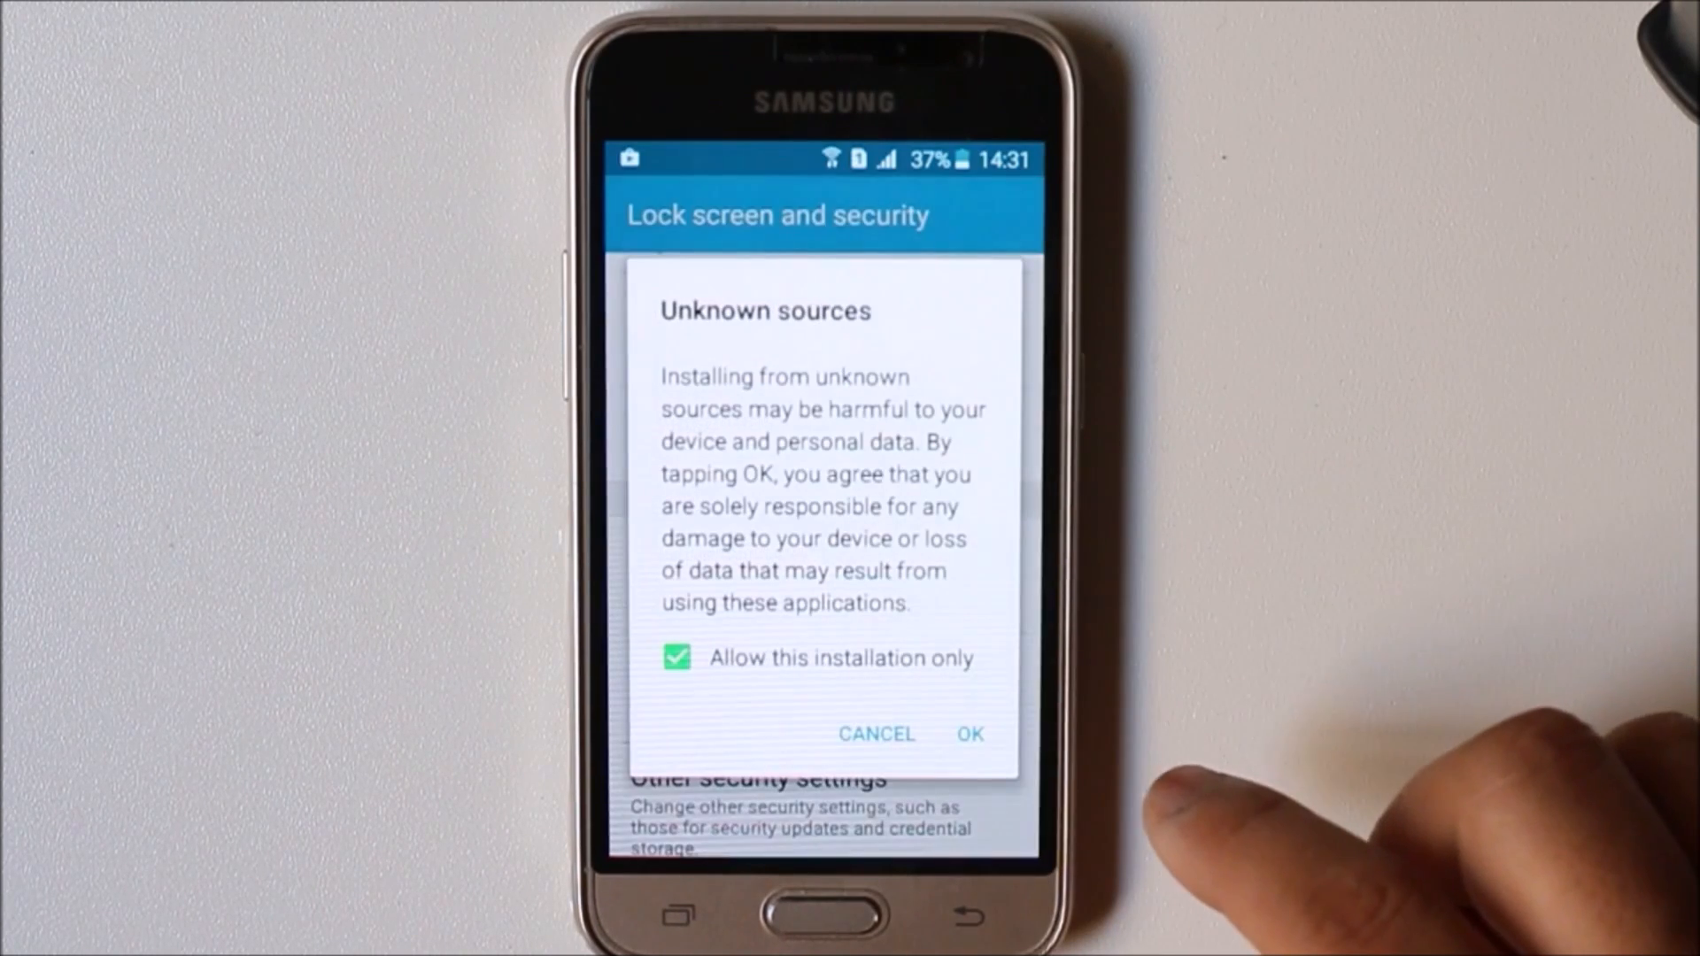
click(968, 733)
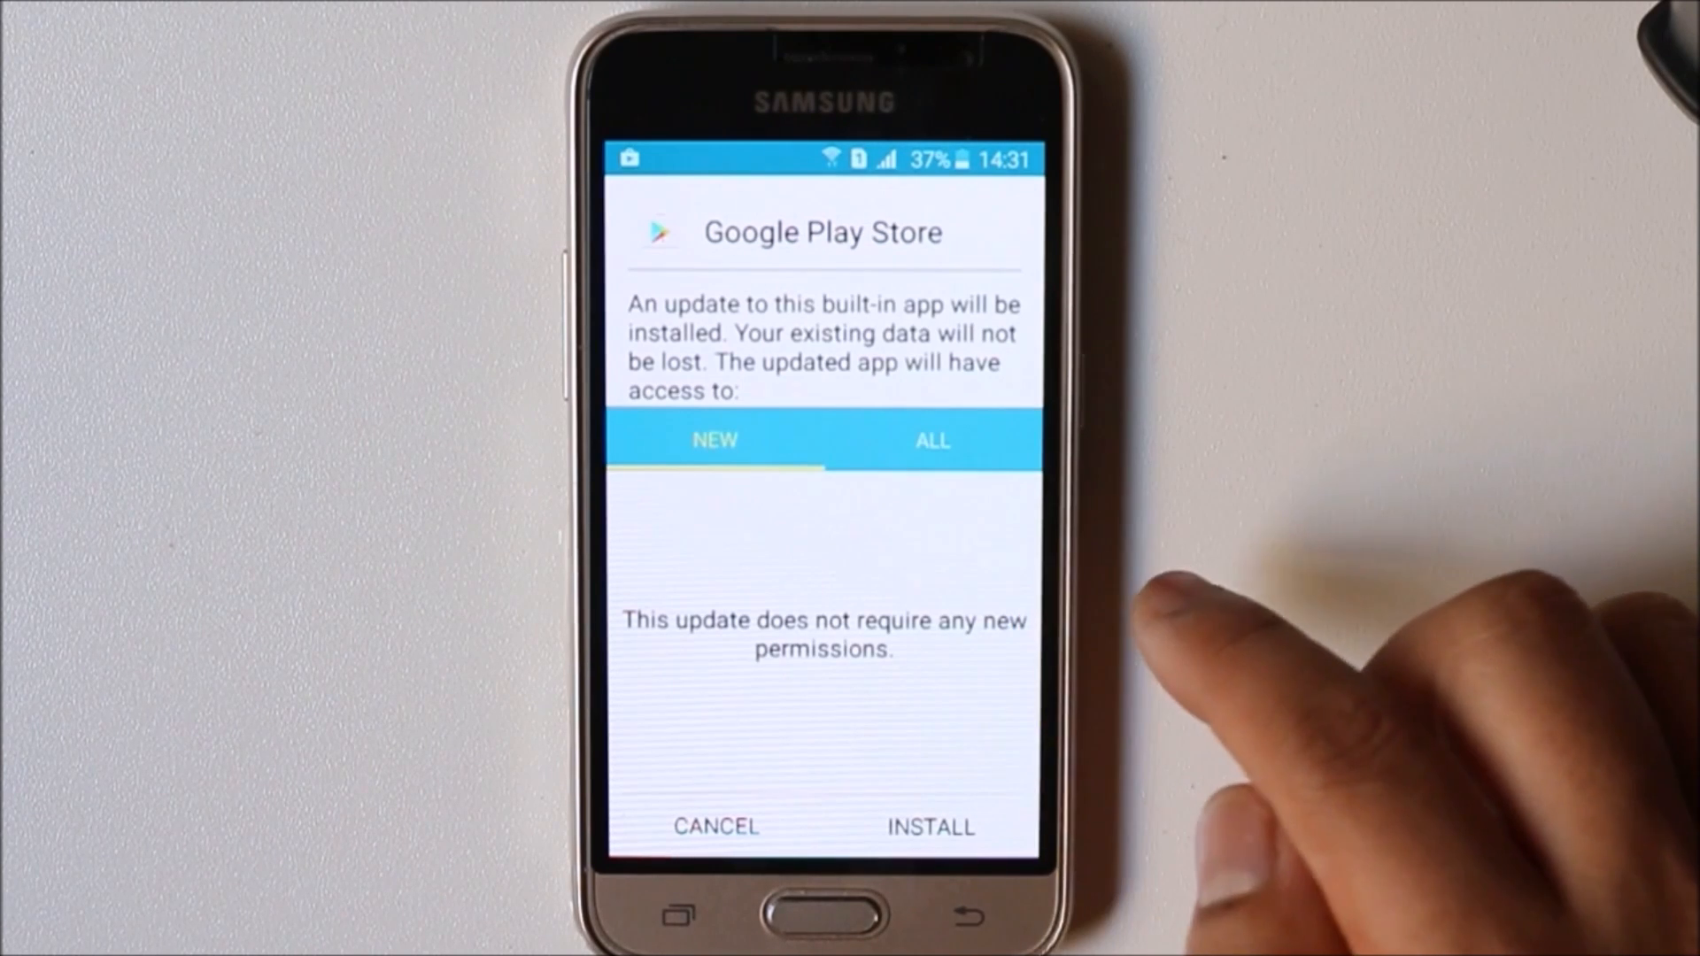
- Install the Google Play Store 7.6.08 update and open the updated store
click(930, 826)
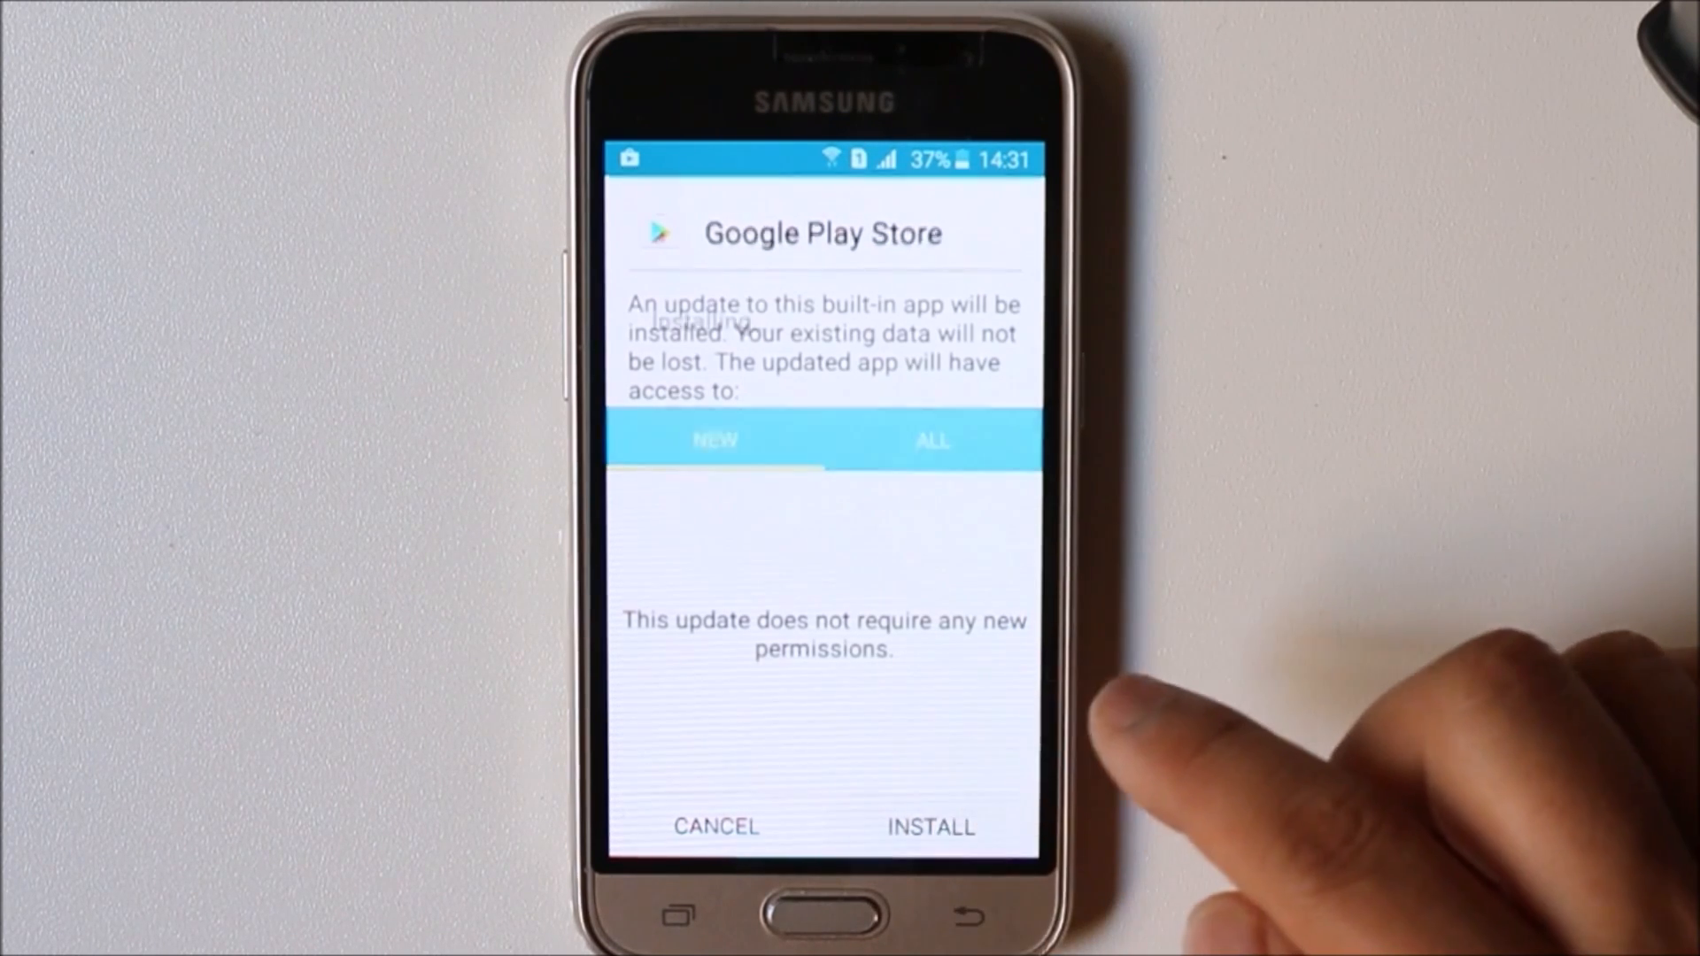
click(931, 826)
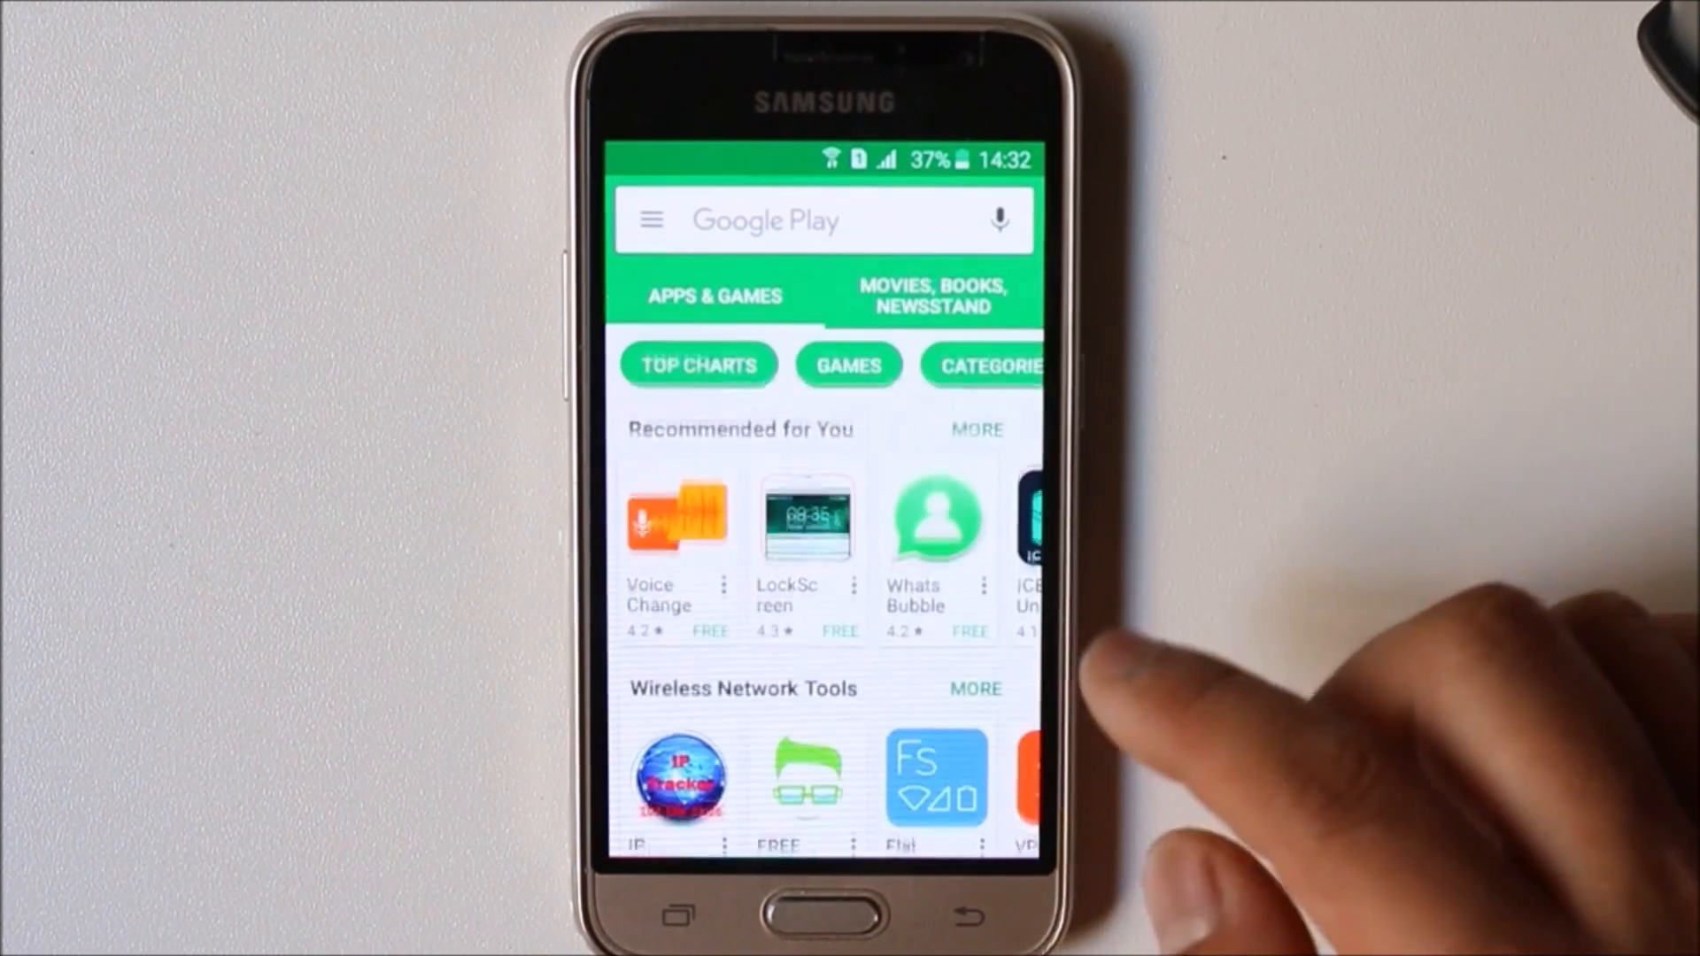
- Open Play Store Settings from the navigation menu and scroll through the options
click(648, 220)
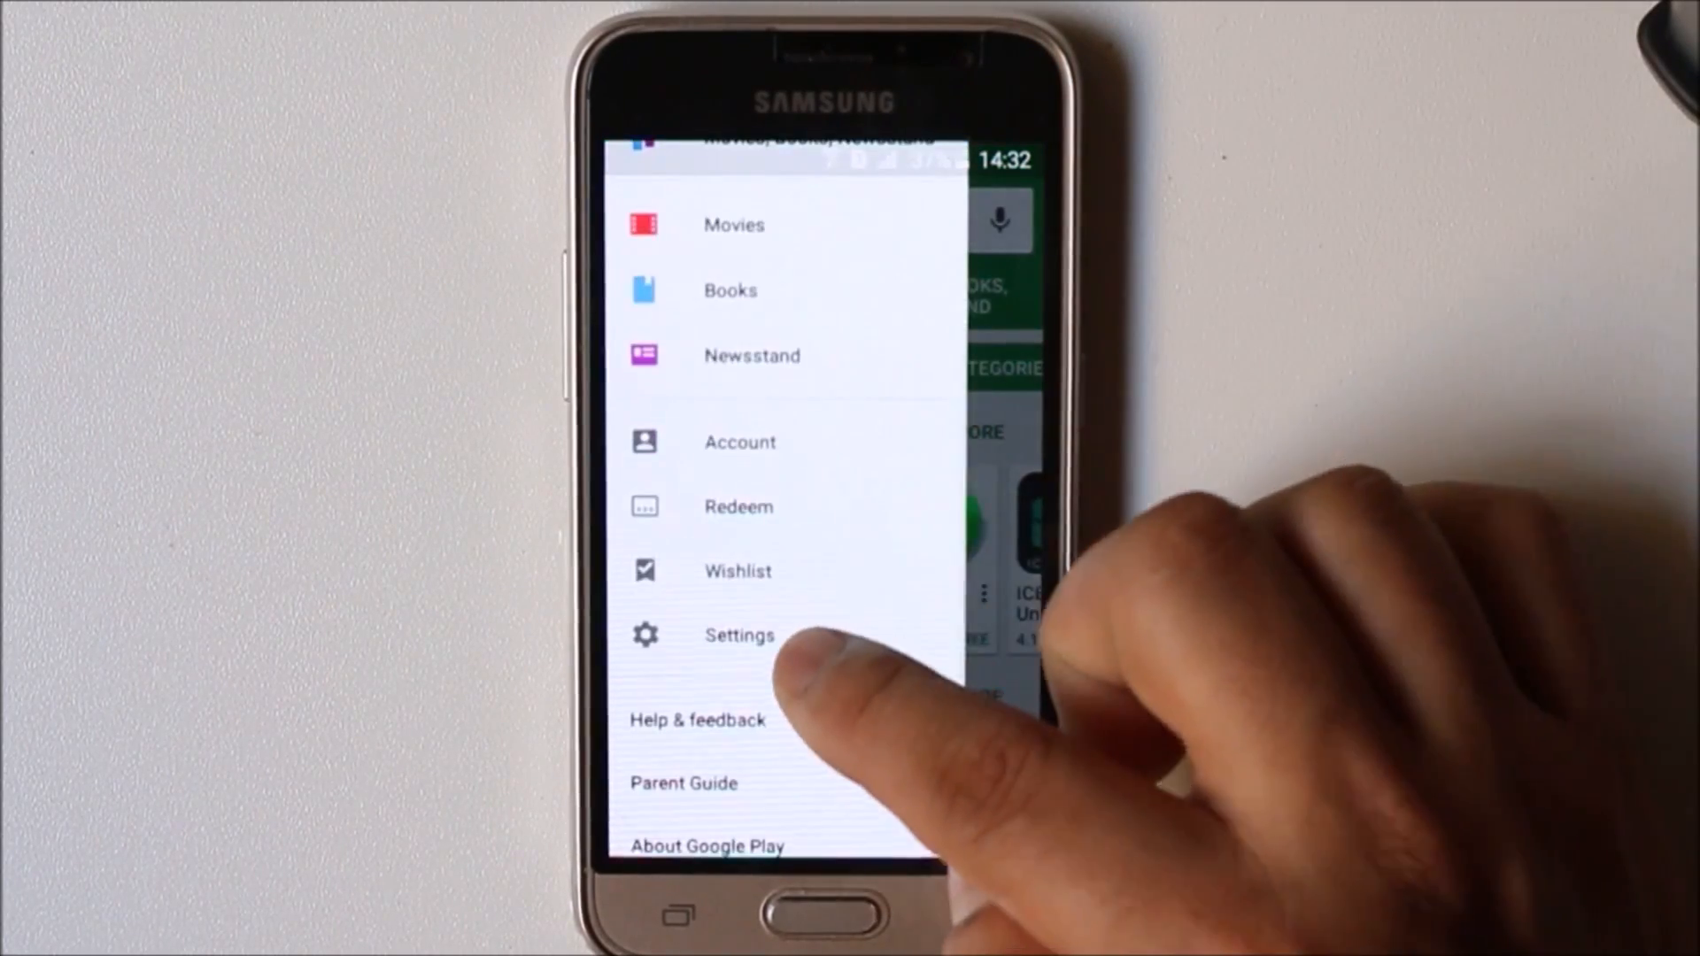
click(739, 636)
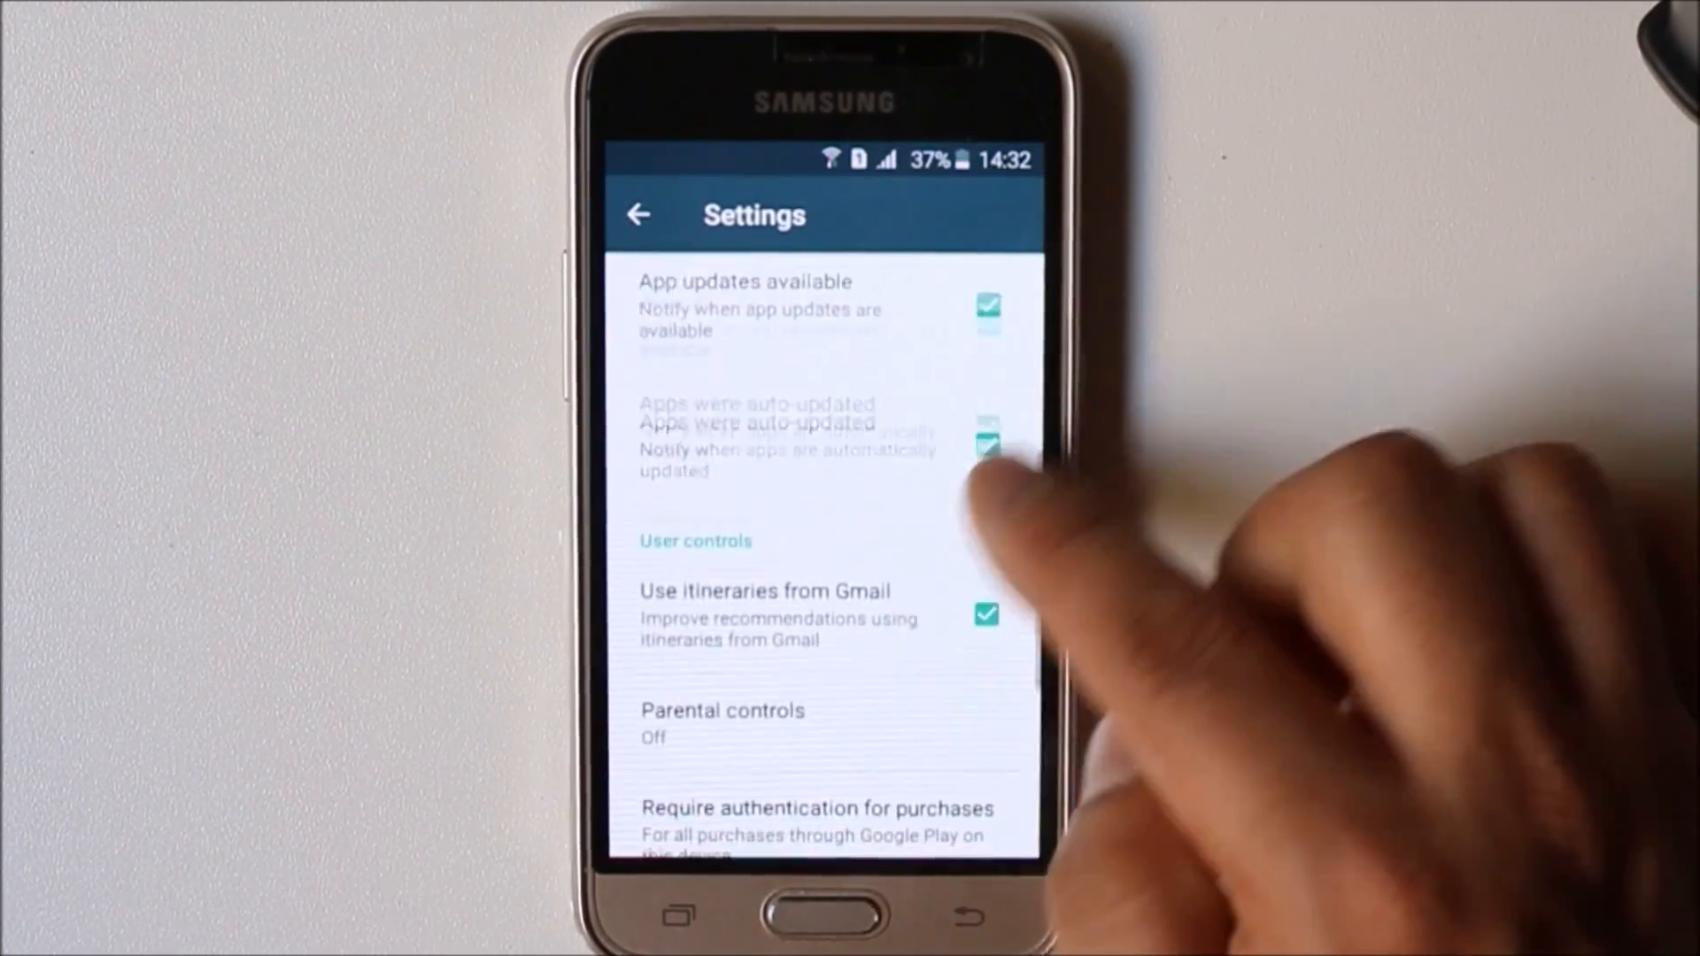
scroll(down, 3)
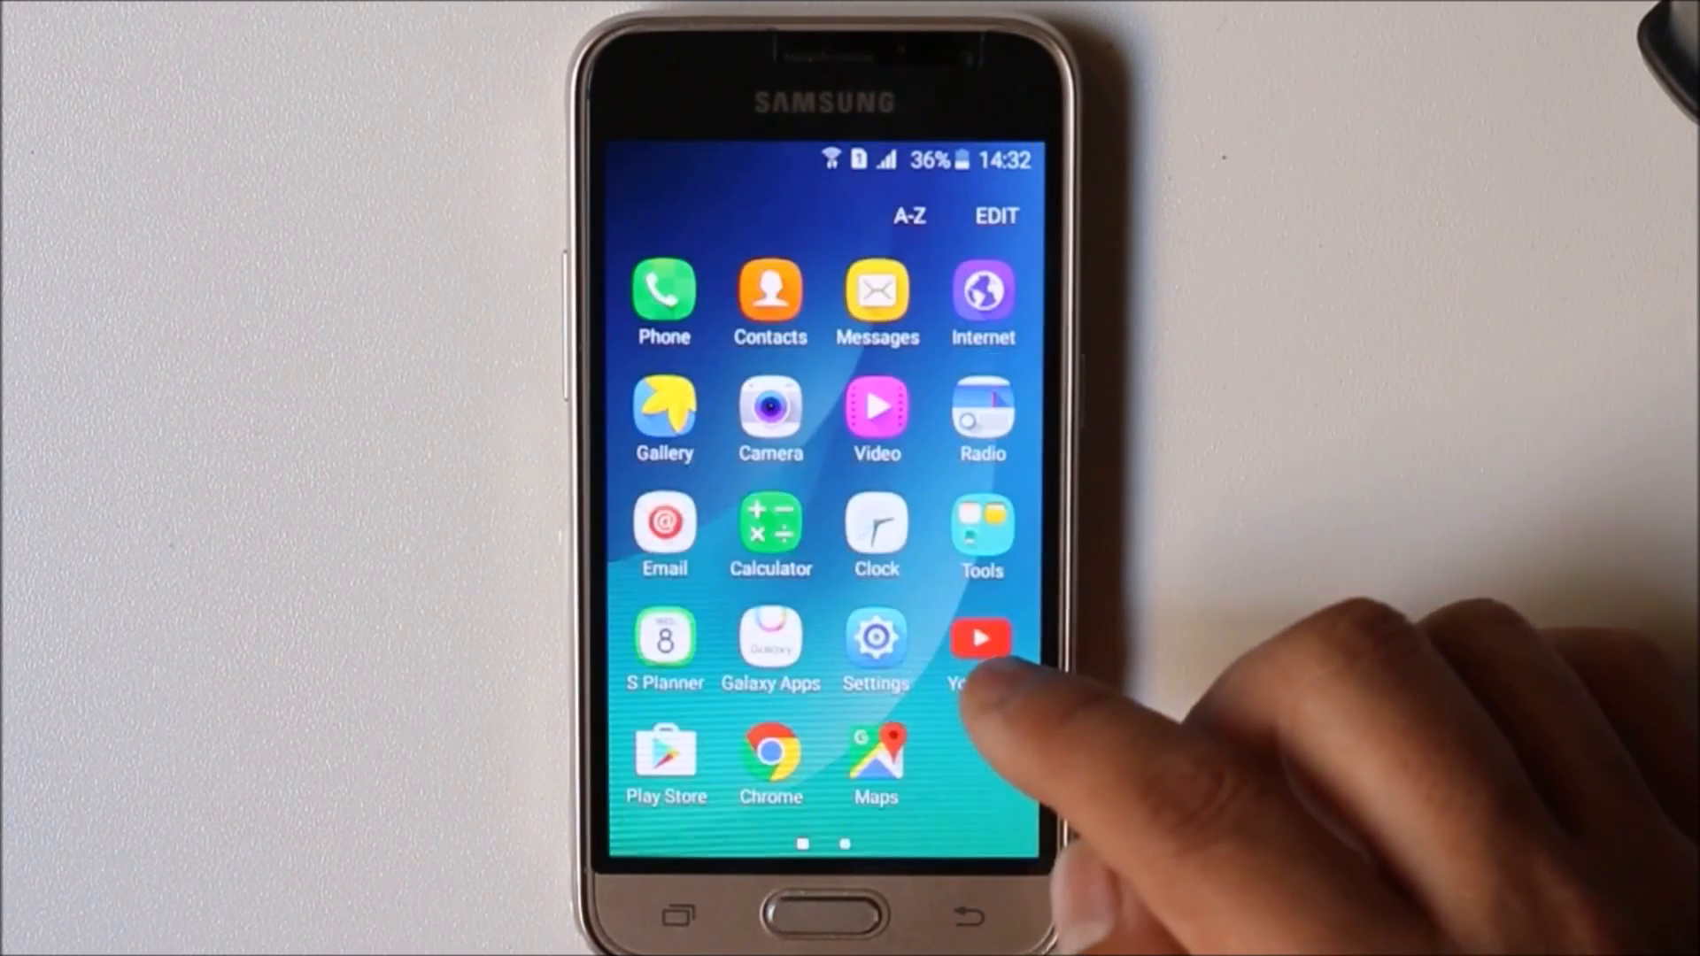
- Check that Unknown sources is off under Lock screen and security in Settings
click(875, 637)
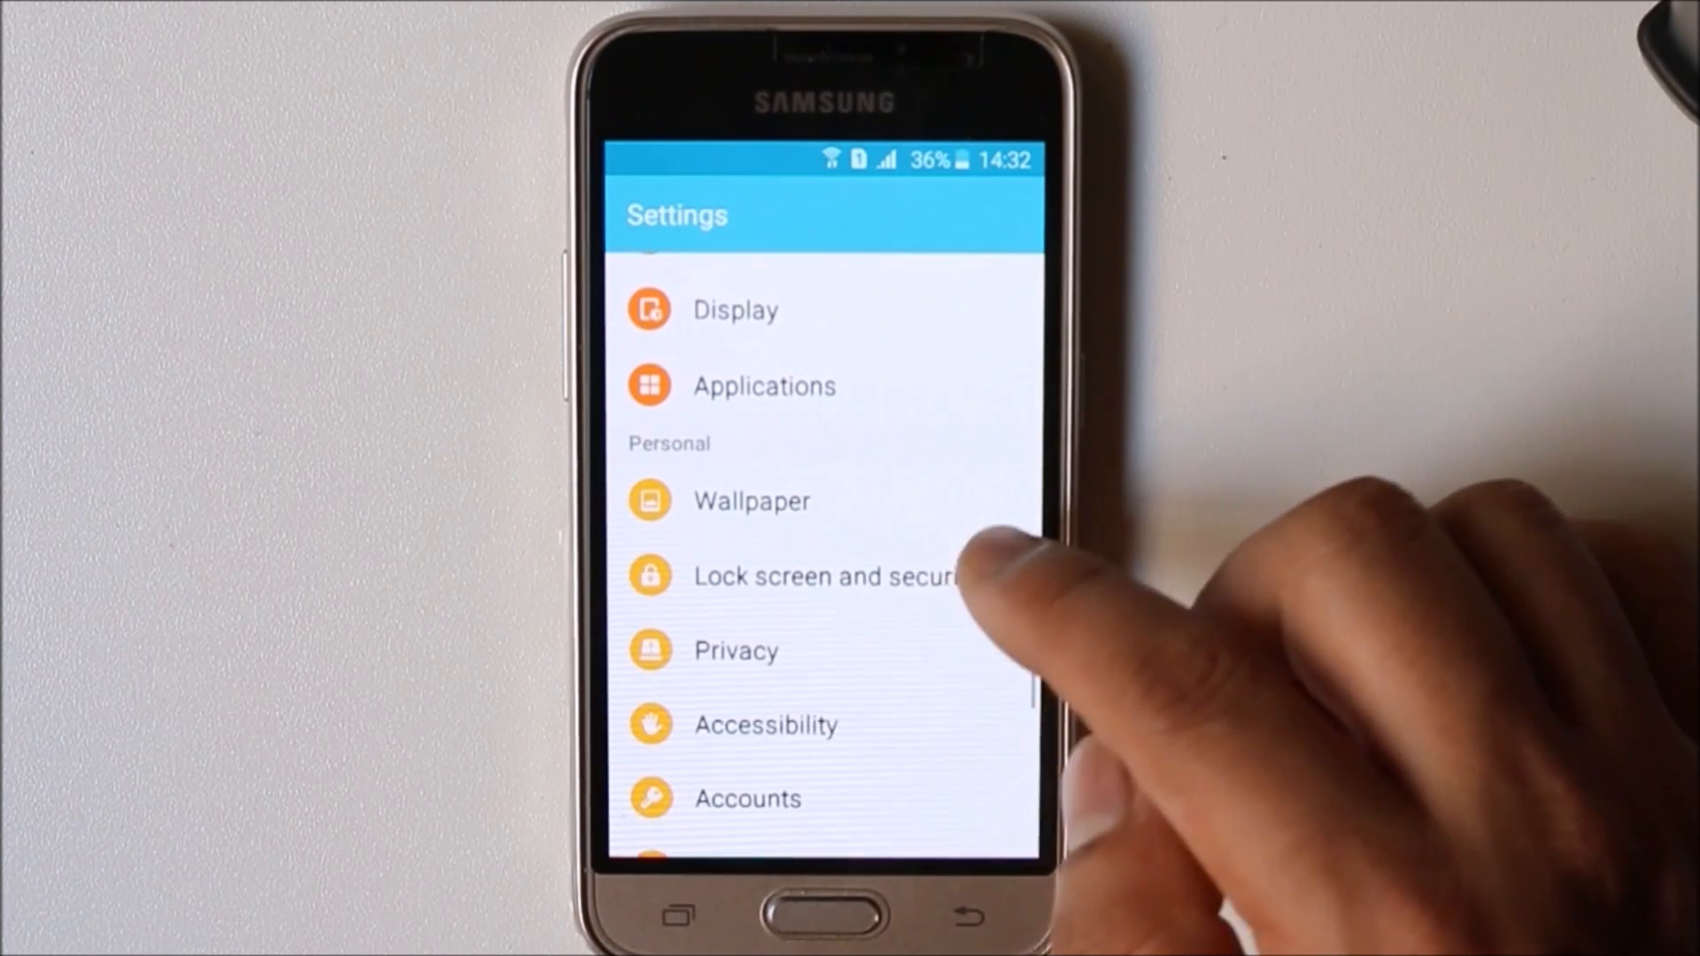
click(824, 576)
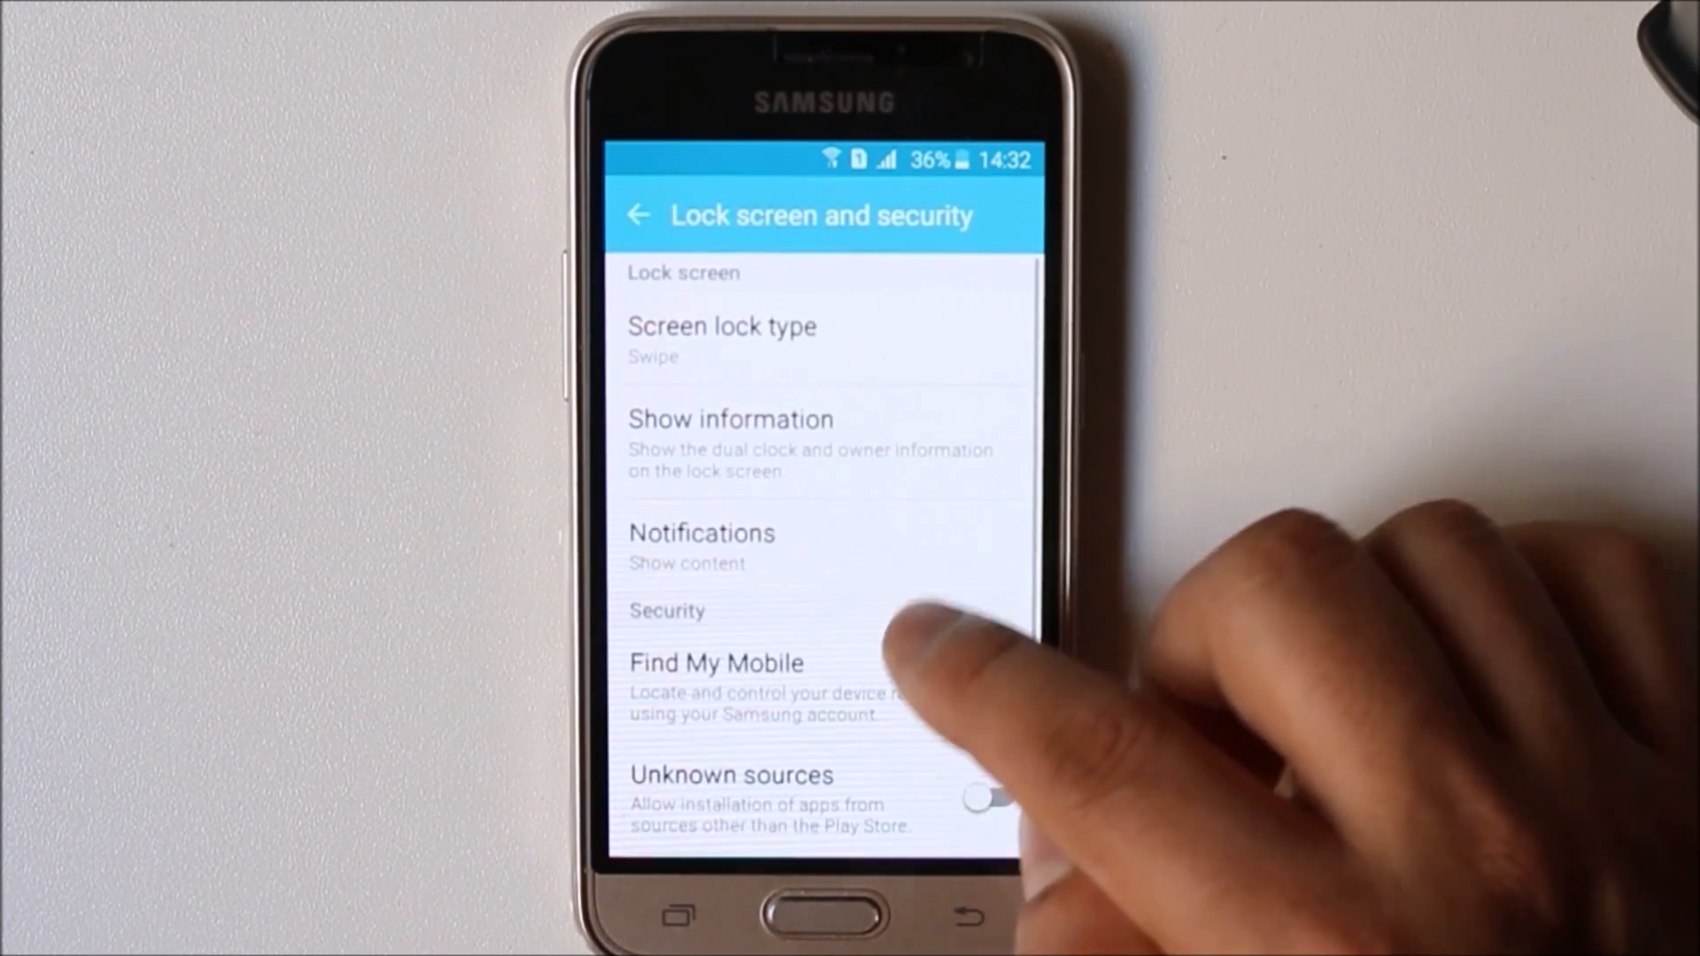